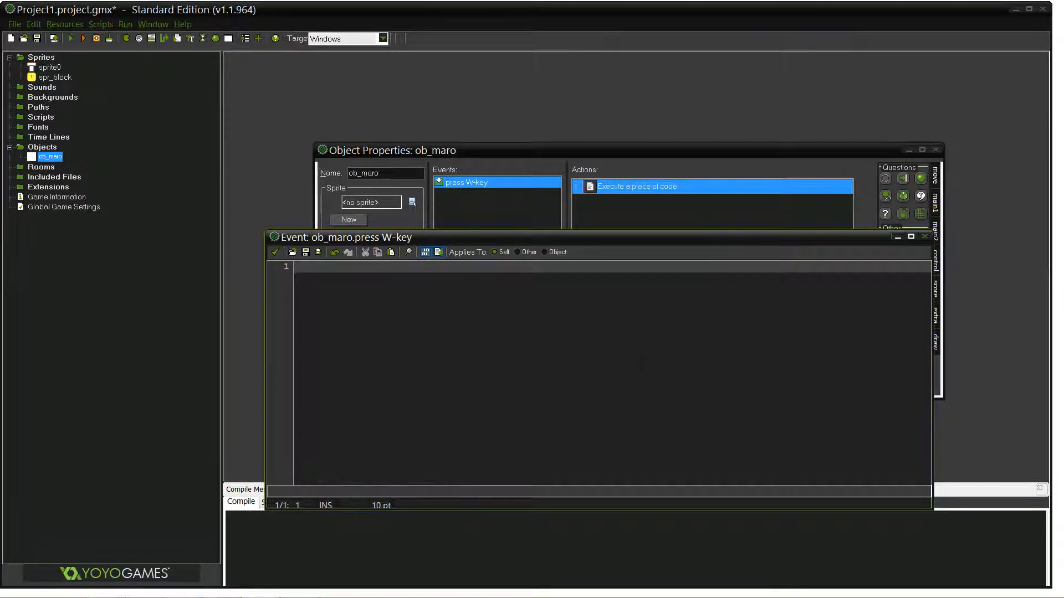
{"action": "mouse_move", "coordinate": [262, 275]}
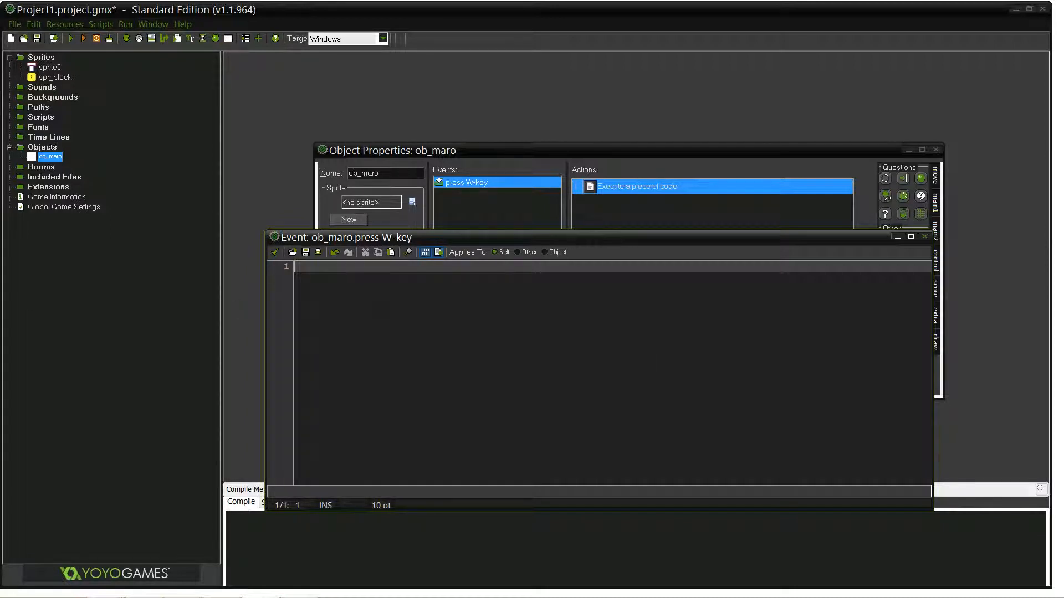
Write vspeed-=20; as the press W-key jump code
{"action": "type", "text": "v"}
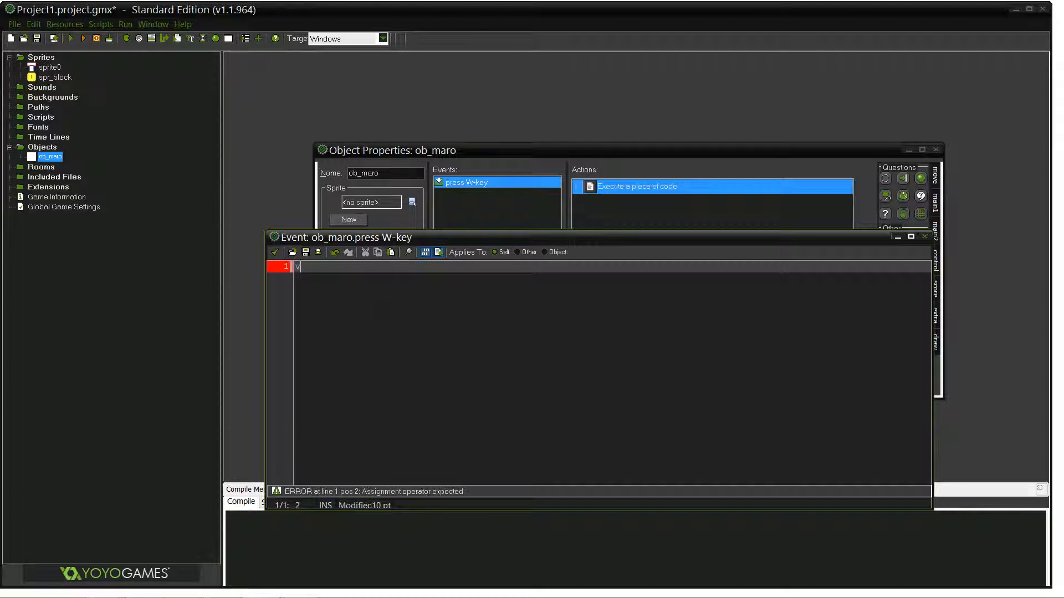
{"action": "type", "text": "vspeed-"}
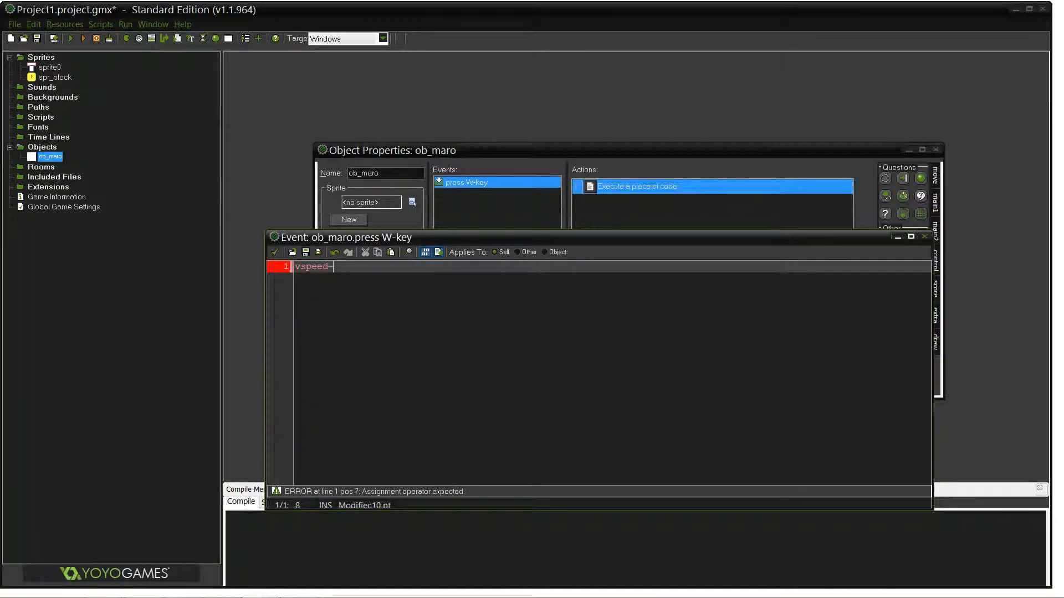
{"action": "type", "text": "=20;"}
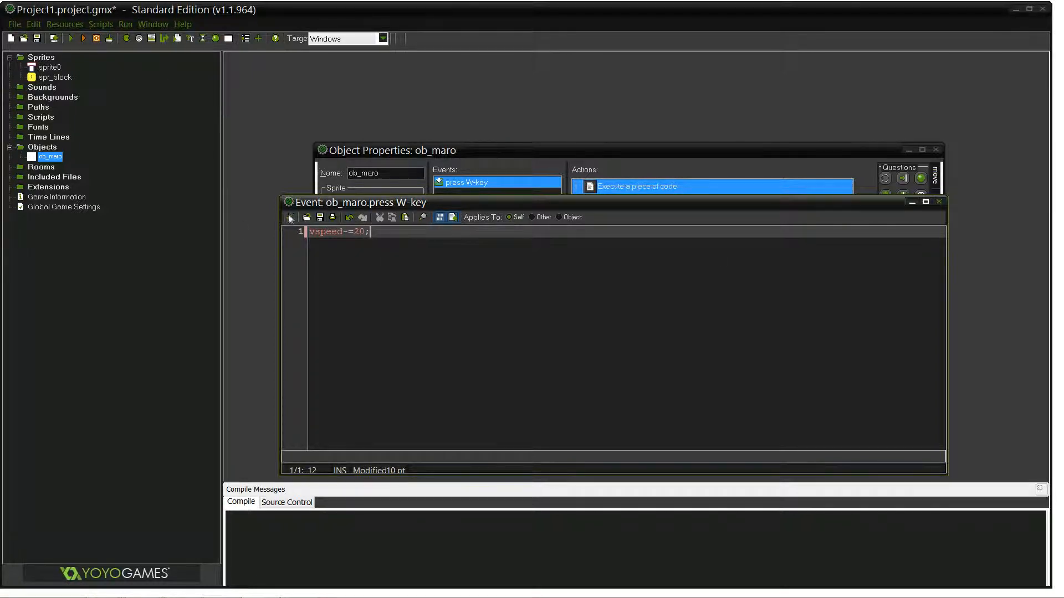
Confirm the jump code and add a Step event to ob_maro
{"action": "left_click", "coordinate": [938, 201]}
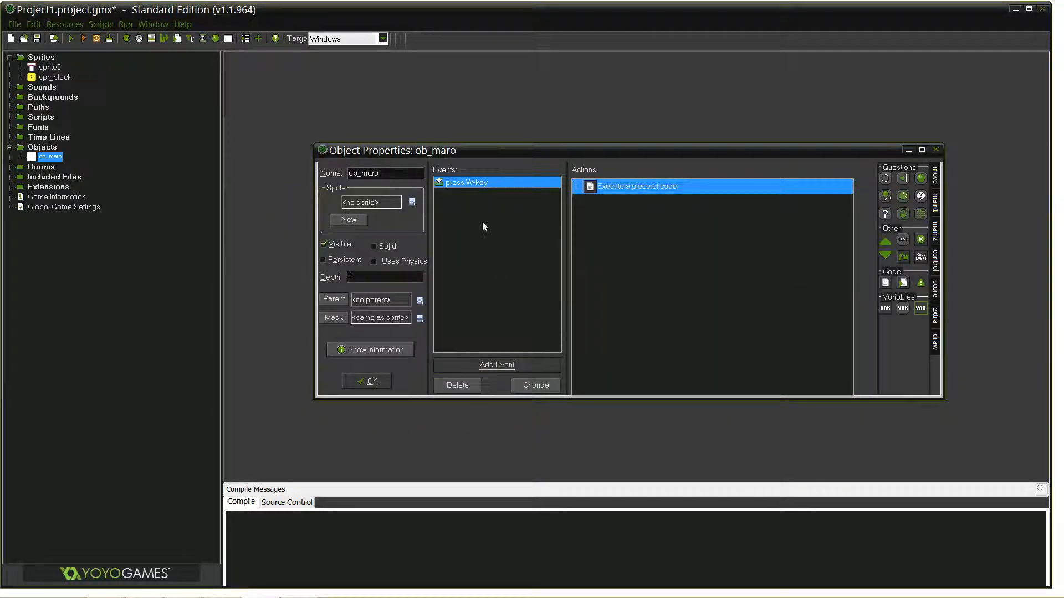
{"action": "mouse_move", "coordinate": [482, 258]}
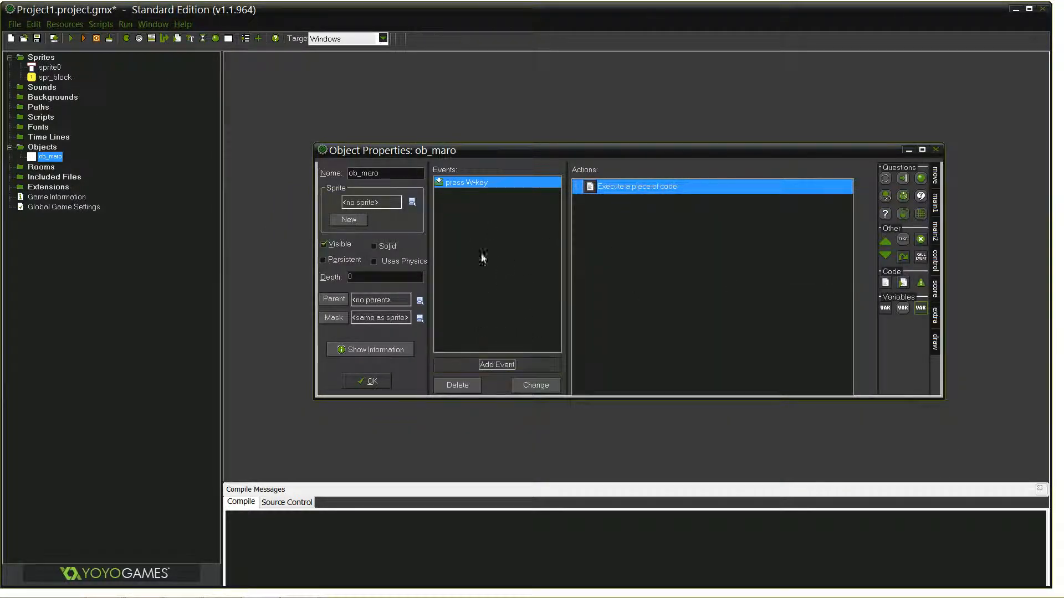
{"action": "left_click", "coordinate": [496, 365]}
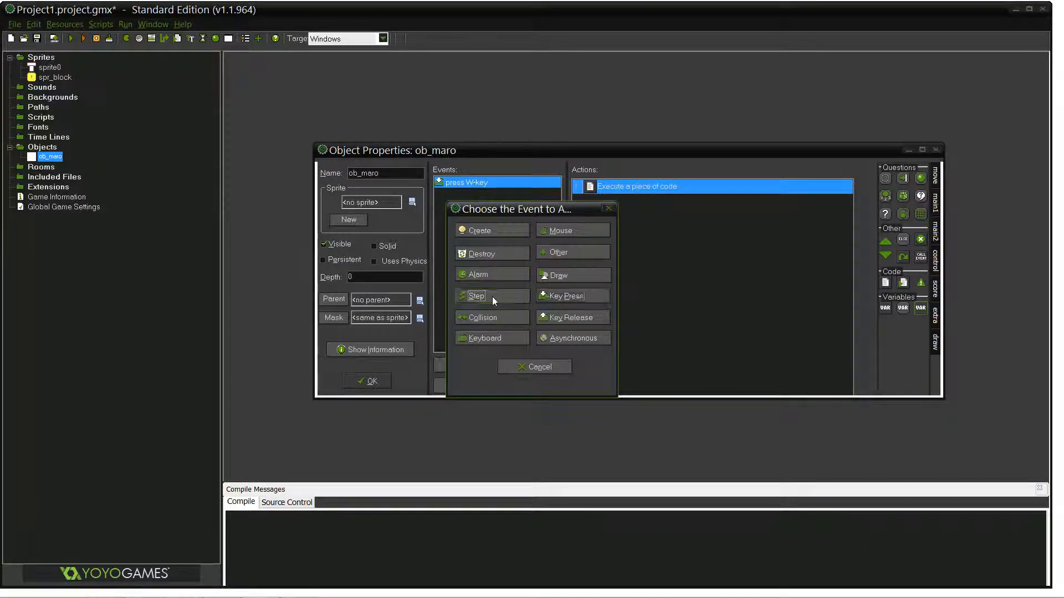
{"action": "left_click", "coordinate": [476, 295]}
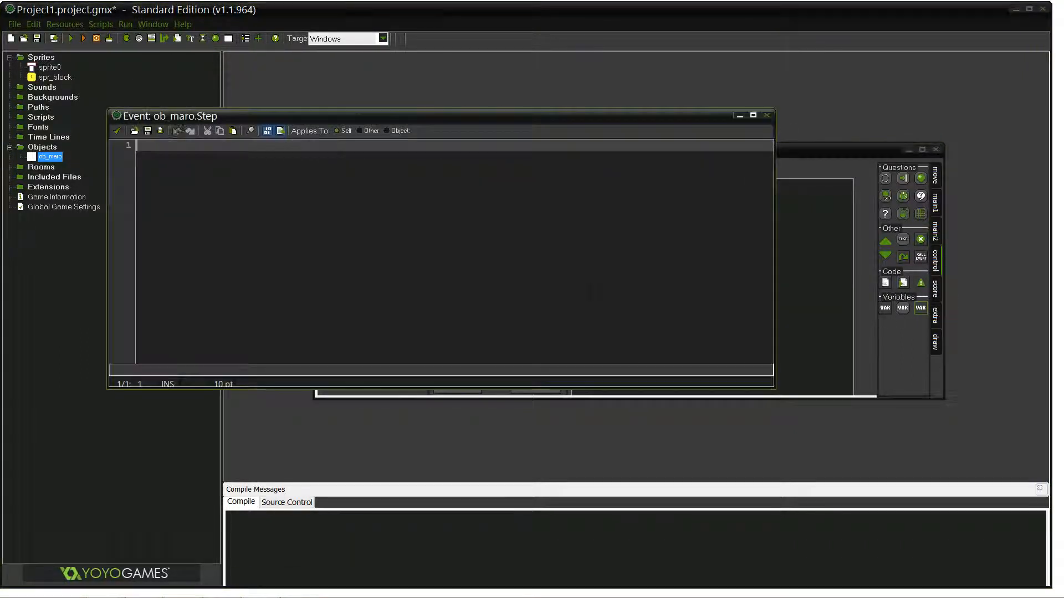
Write the Step gravity code vspeed+1; after correcting a typo
{"action": "type", "text": "v"}
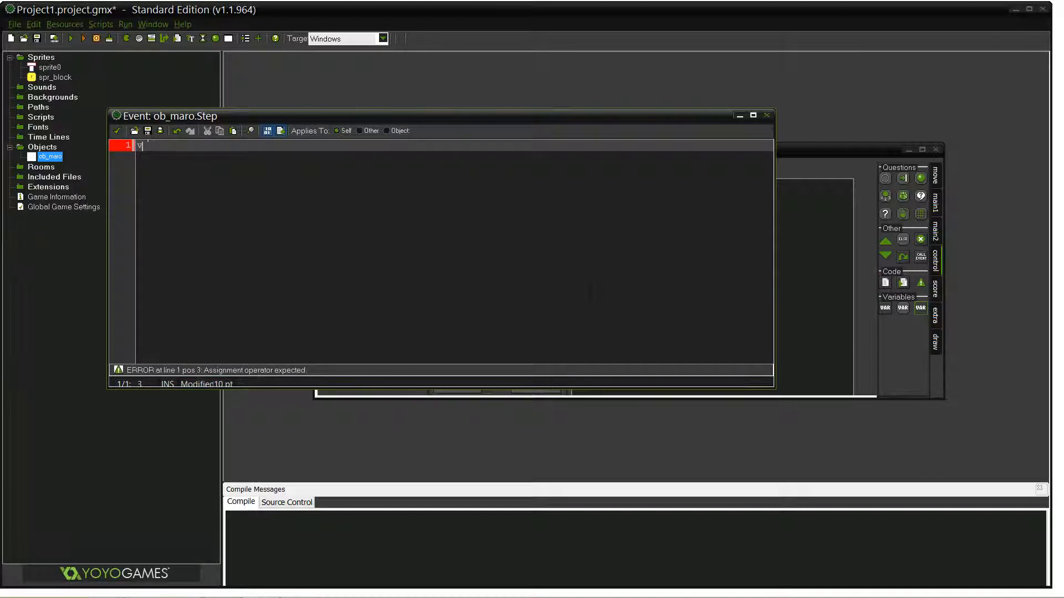
{"action": "type", "text": "sp"}
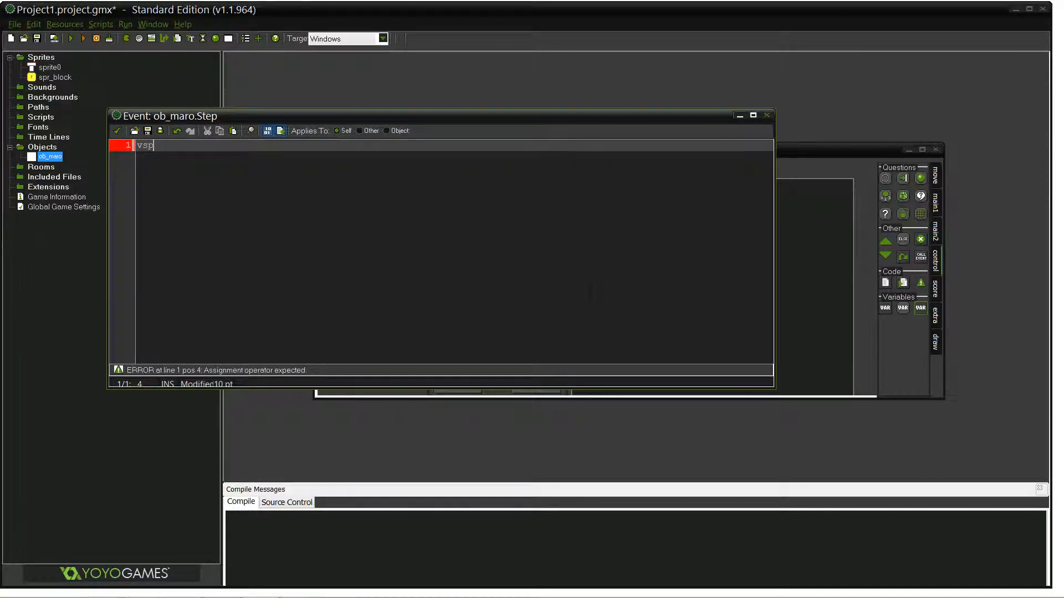
{"action": "key", "text": "BackSpace"}
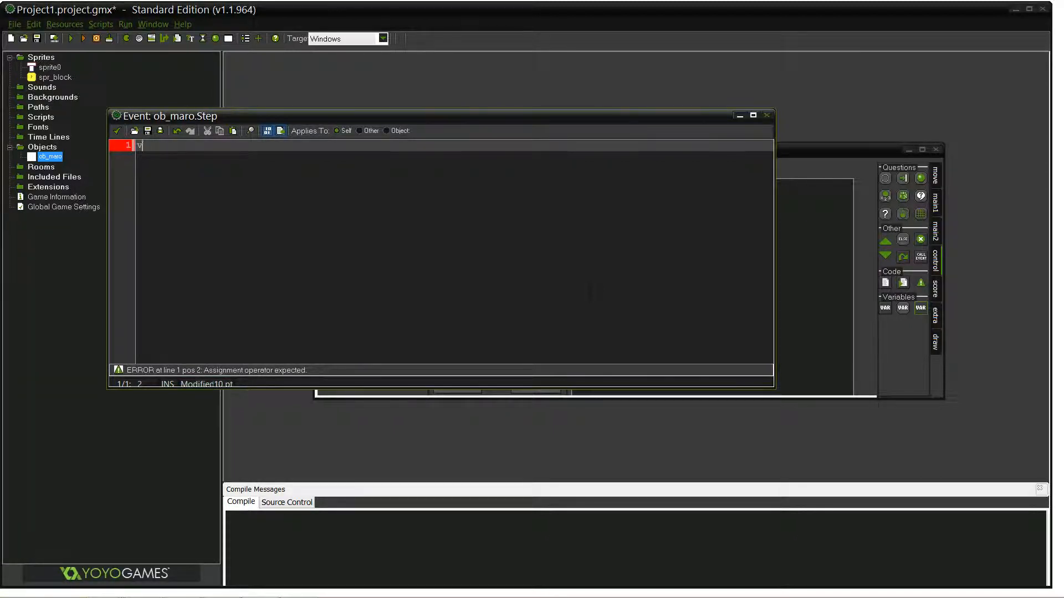
{"action": "key", "text": "Backspace"}
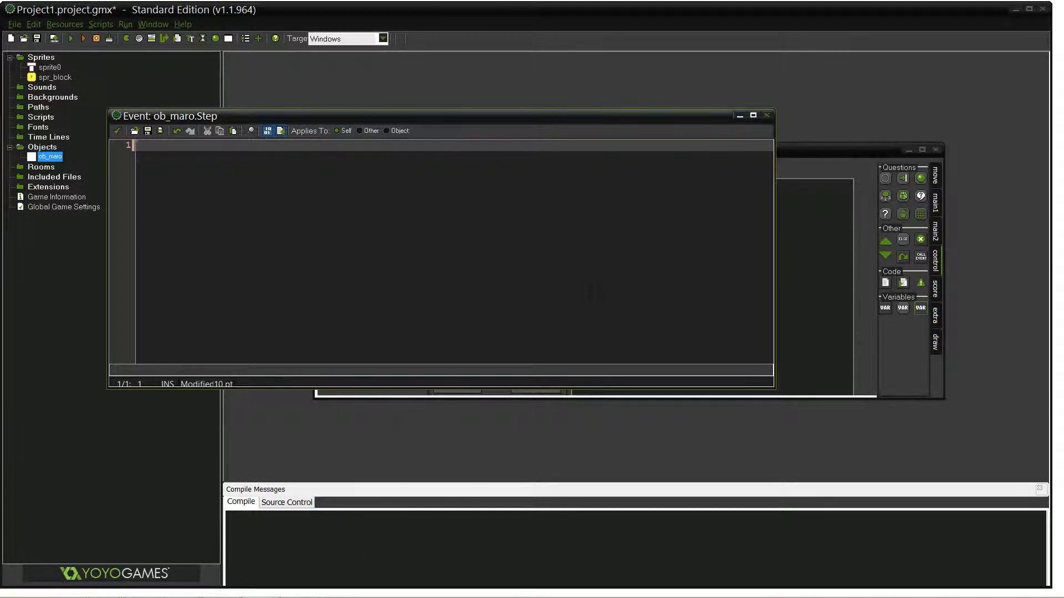
{"action": "type", "text": "vspeed"}
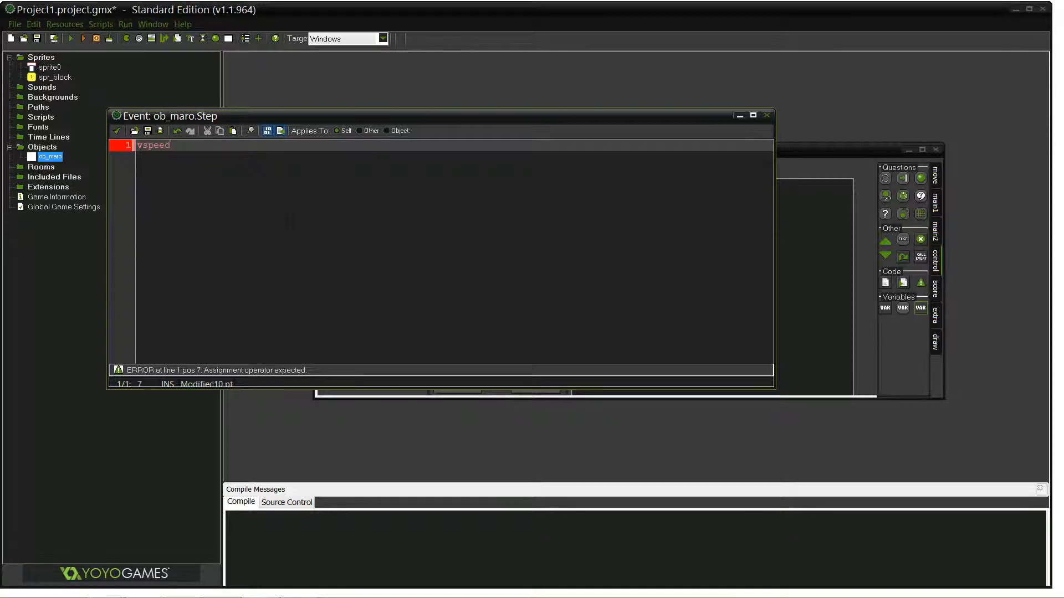
{"action": "type", "text": "+1;"}
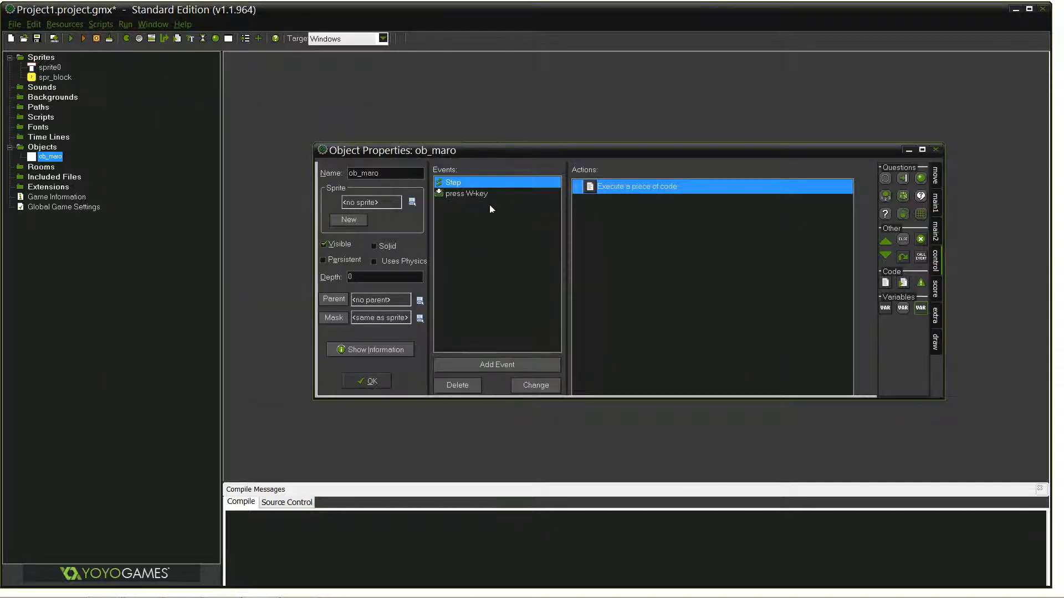
{"action": "mouse_move", "coordinate": [630, 30]}
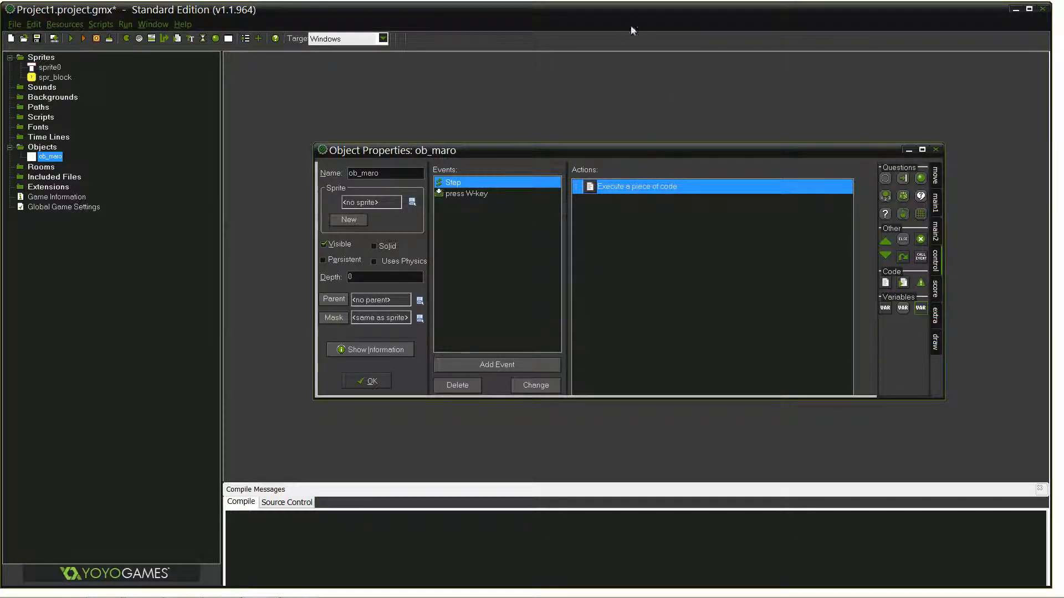
{"action": "mouse_move", "coordinate": [490, 348]}
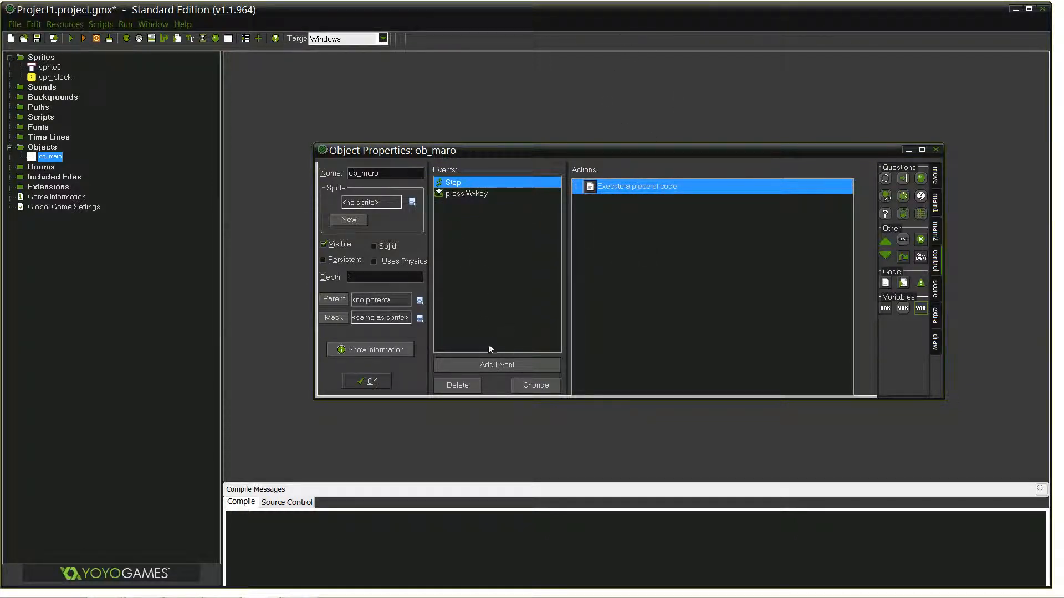
Reopen the Step event's code and change the vspeed increment to 2
{"action": "left_click", "coordinate": [496, 364]}
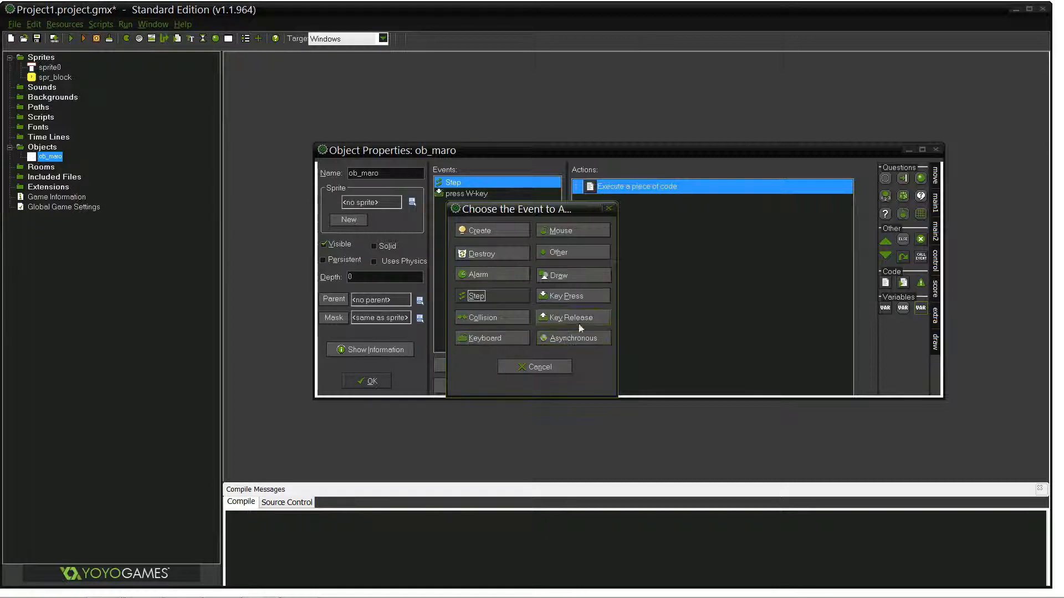
{"action": "left_click", "coordinate": [534, 367]}
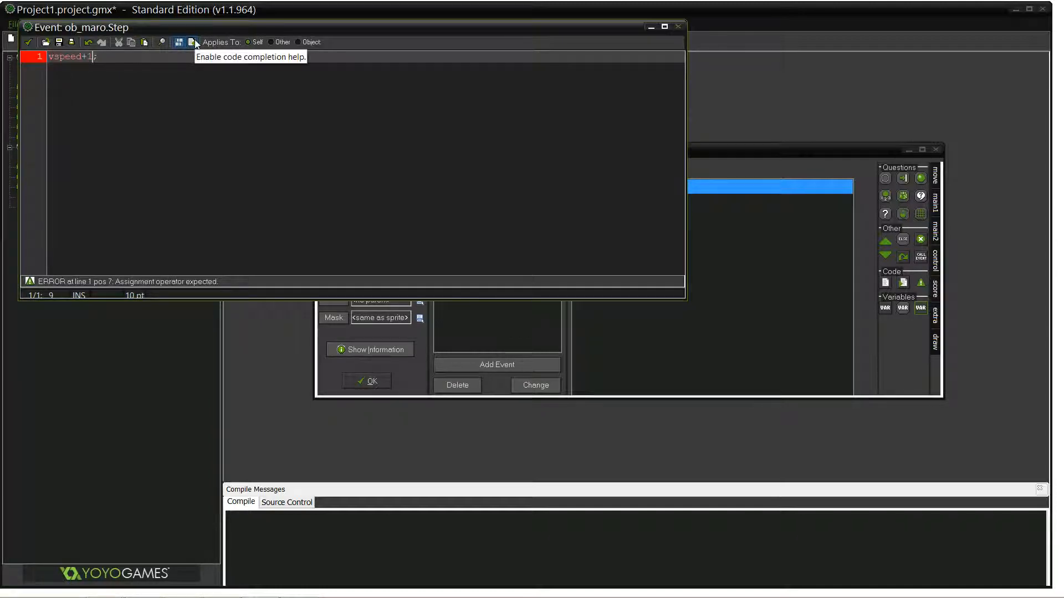
{"action": "type", "text": "2"}
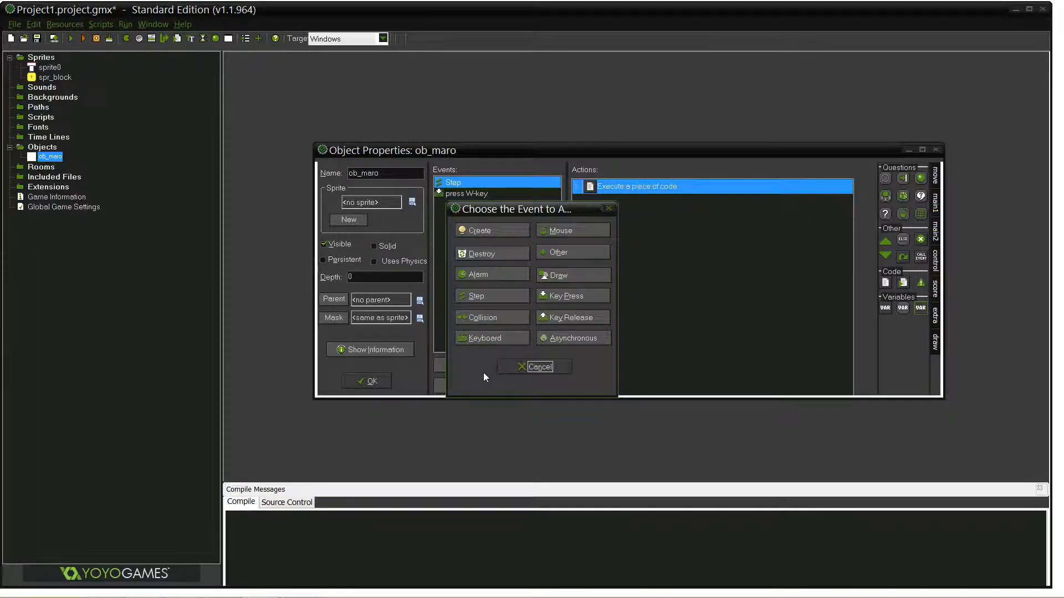
{"action": "mouse_move", "coordinate": [550, 288]}
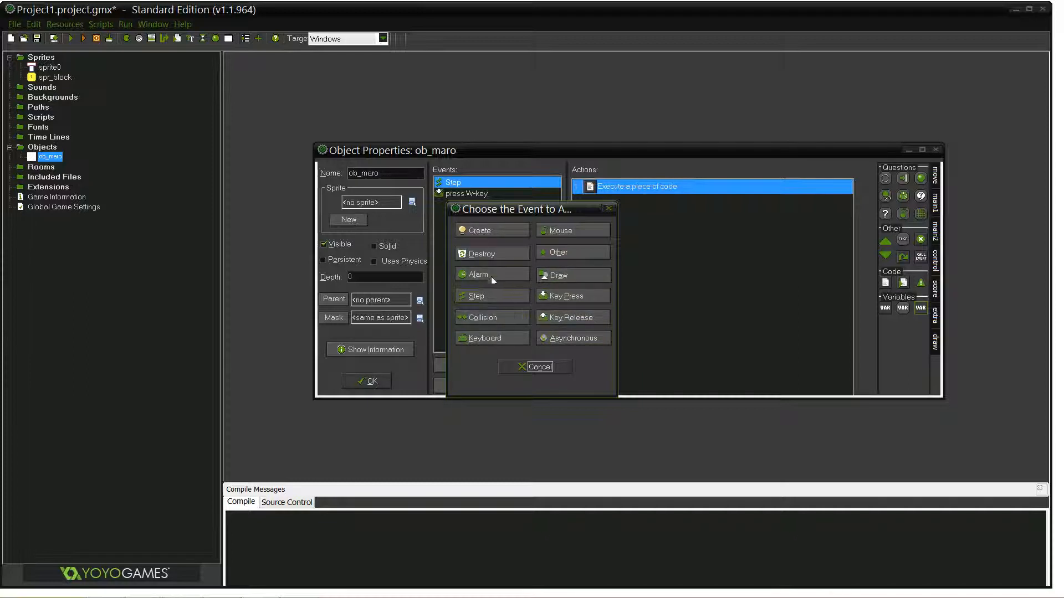
Add a held W-key event to ob_maro and review both W-key events' actions
{"action": "left_click", "coordinate": [484, 338]}
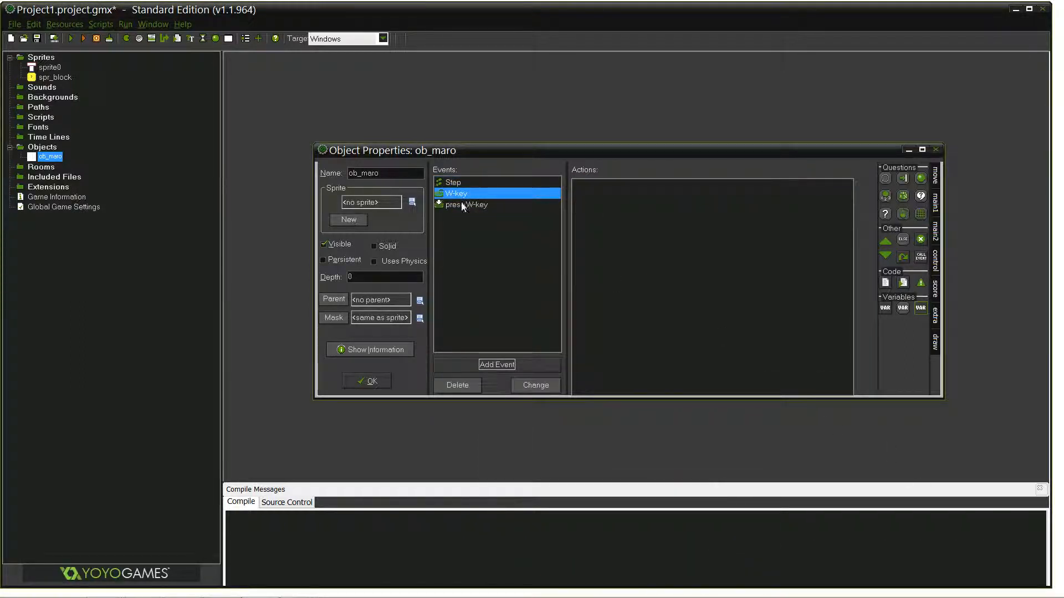
{"action": "left_click", "coordinate": [467, 204]}
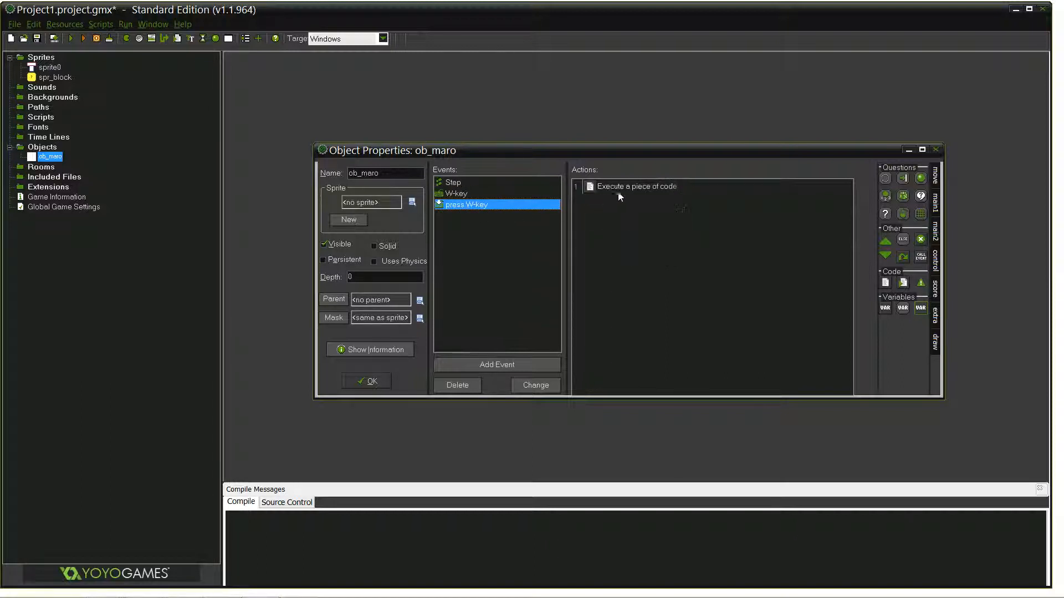
{"action": "left_click", "coordinate": [455, 193]}
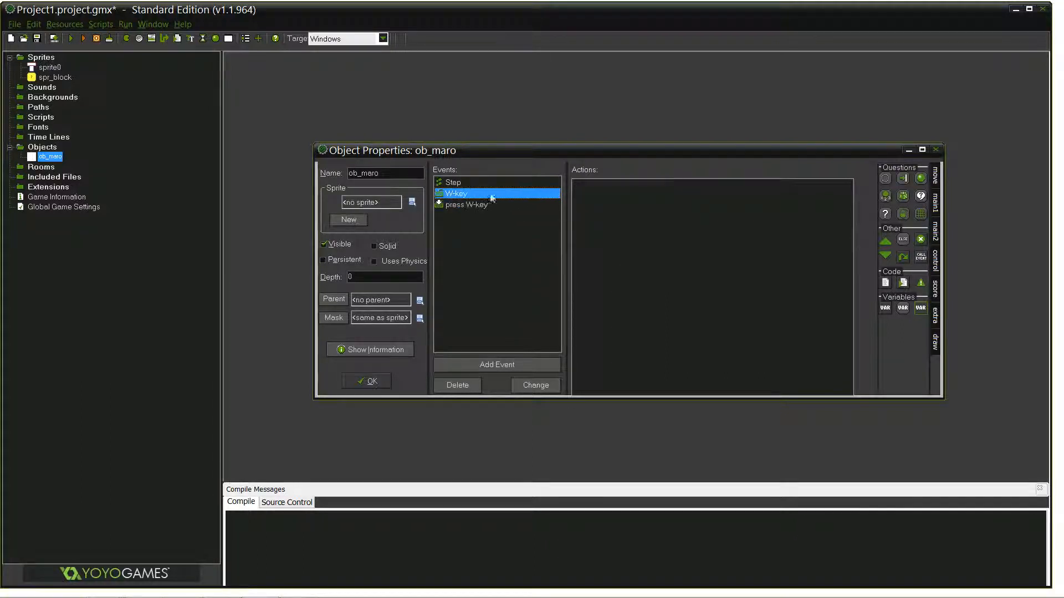
{"action": "left_click", "coordinate": [467, 203]}
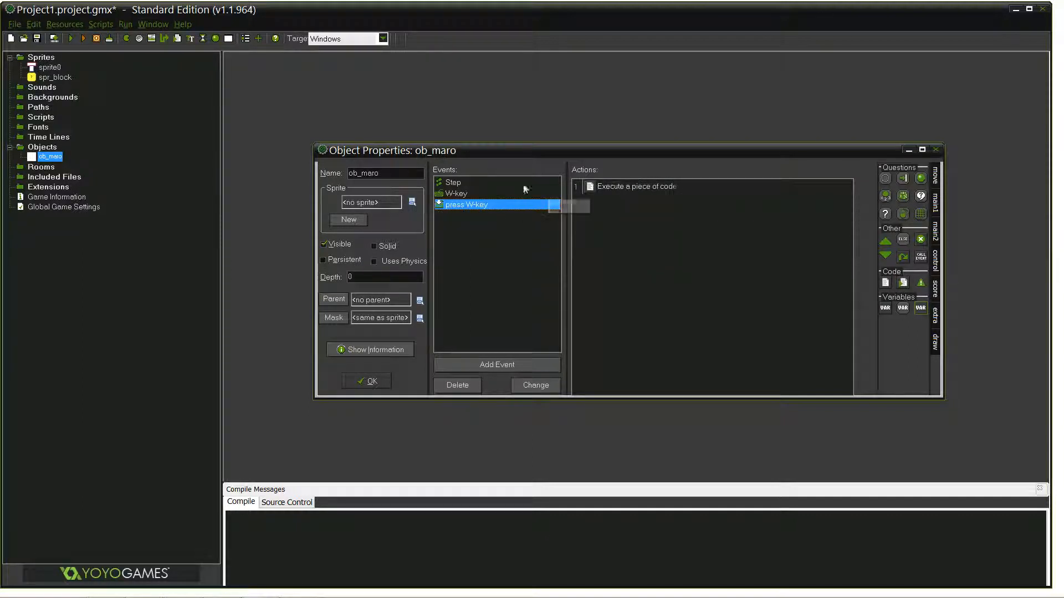
{"action": "mouse_move", "coordinate": [630, 186]}
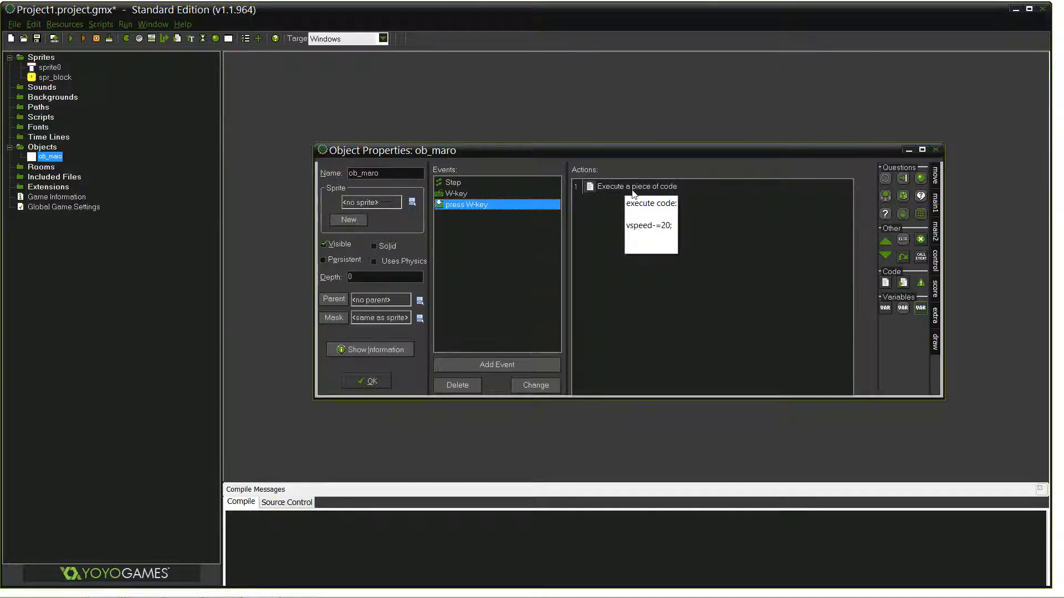
{"action": "mouse_move", "coordinate": [627, 177]}
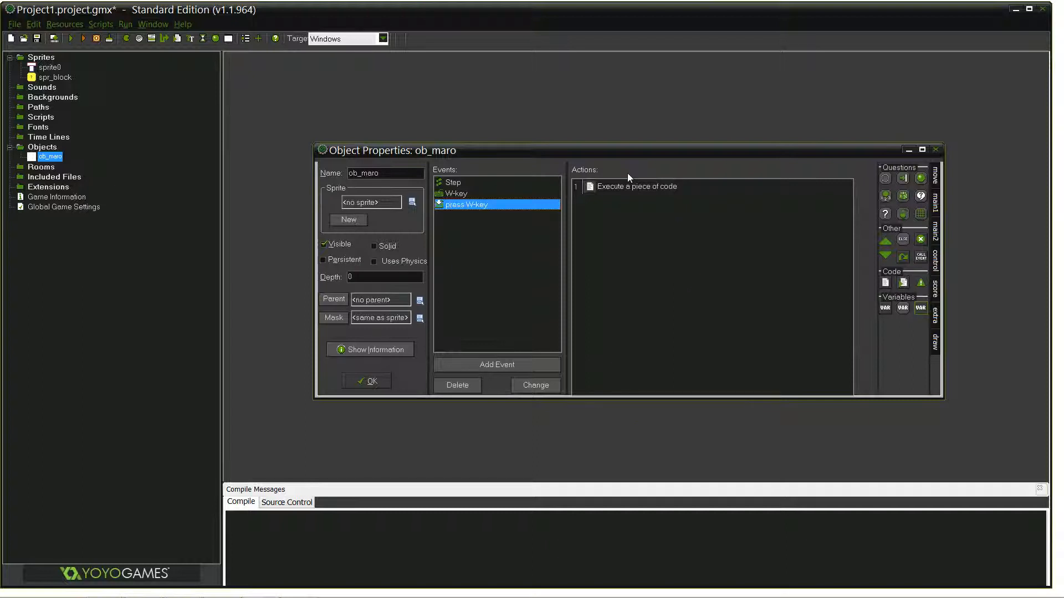
{"action": "mouse_move", "coordinate": [636, 186]}
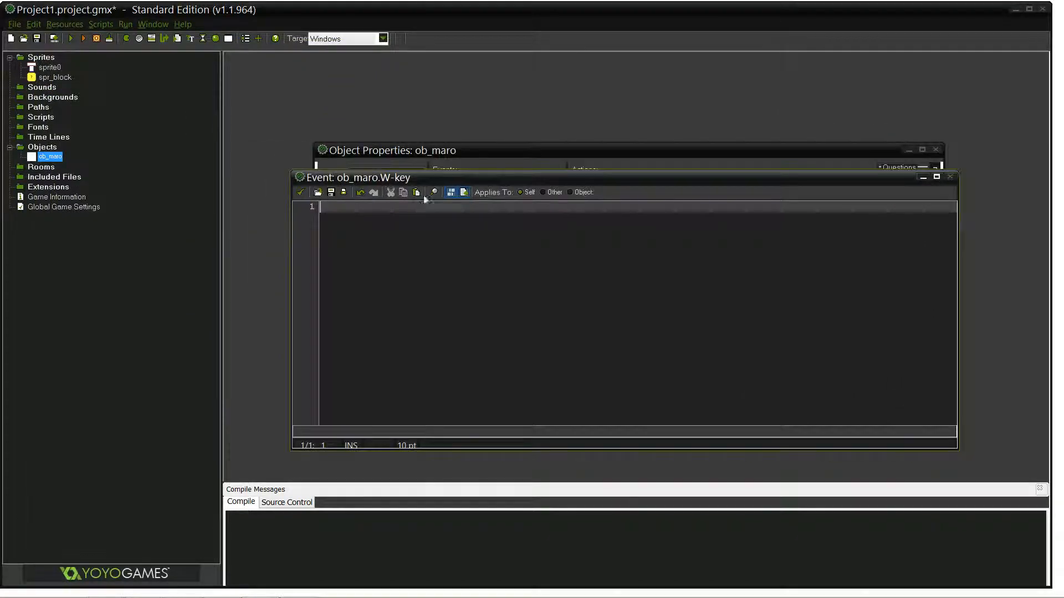
Write vspeed-= in the held W-key code and fix the Step code to vspeed+=2
{"action": "type", "text": "vsp"}
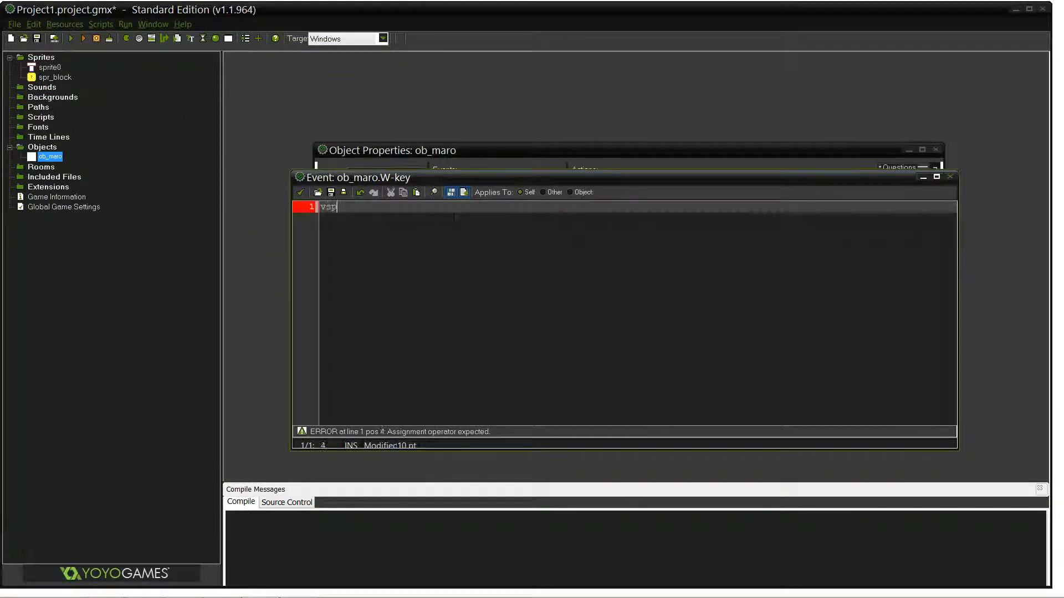
{"action": "type", "text": "peed-="}
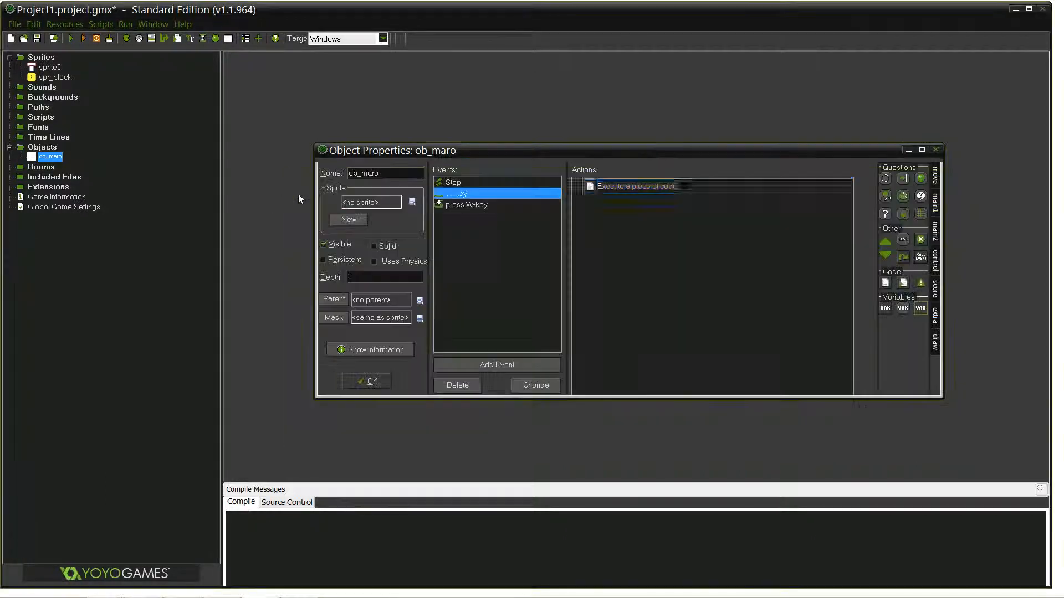
{"action": "double_click", "coordinate": [636, 186]}
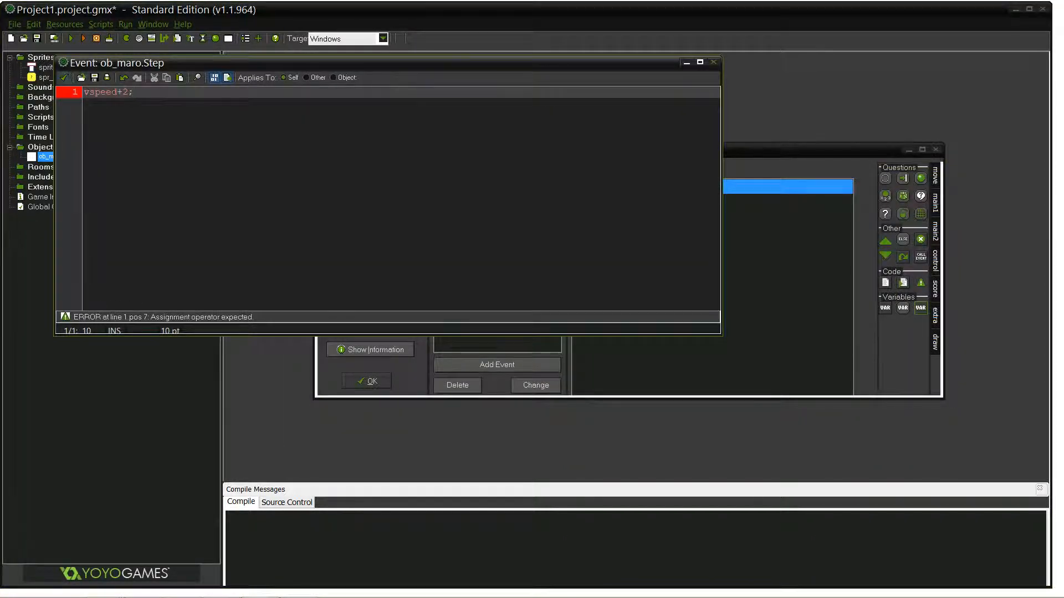
{"action": "type", "text": "="}
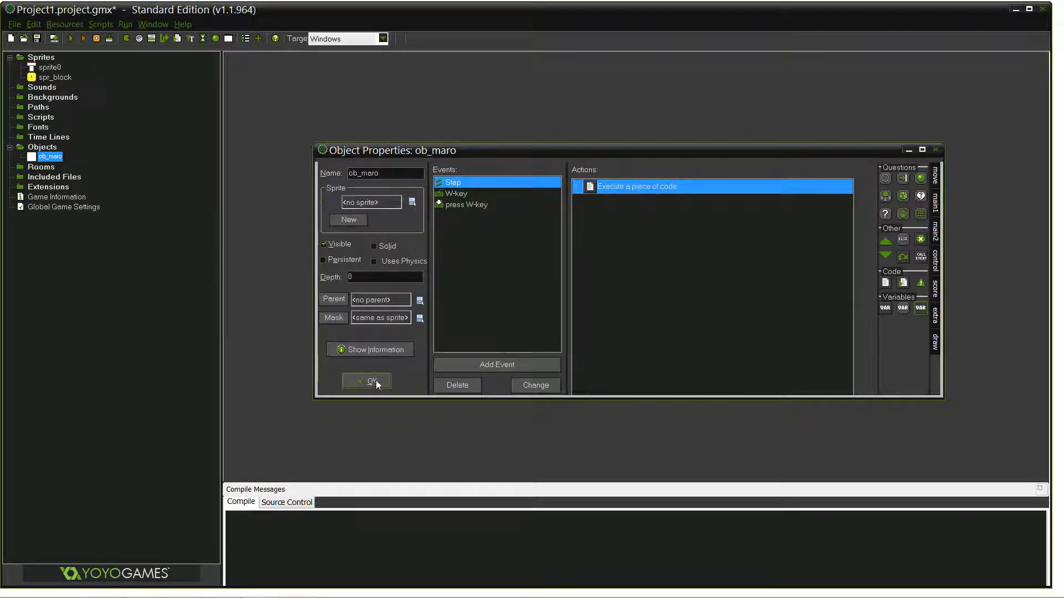
Save ob_maro, then reopen it and assign spr_block as its sprite
{"action": "left_click", "coordinate": [367, 380]}
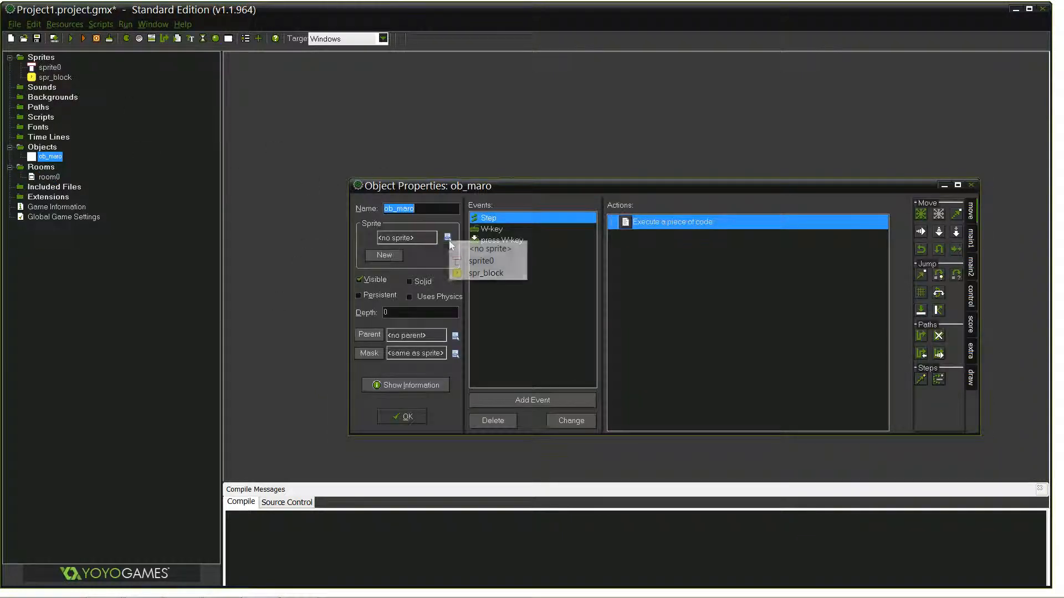
{"action": "left_click", "coordinate": [486, 273]}
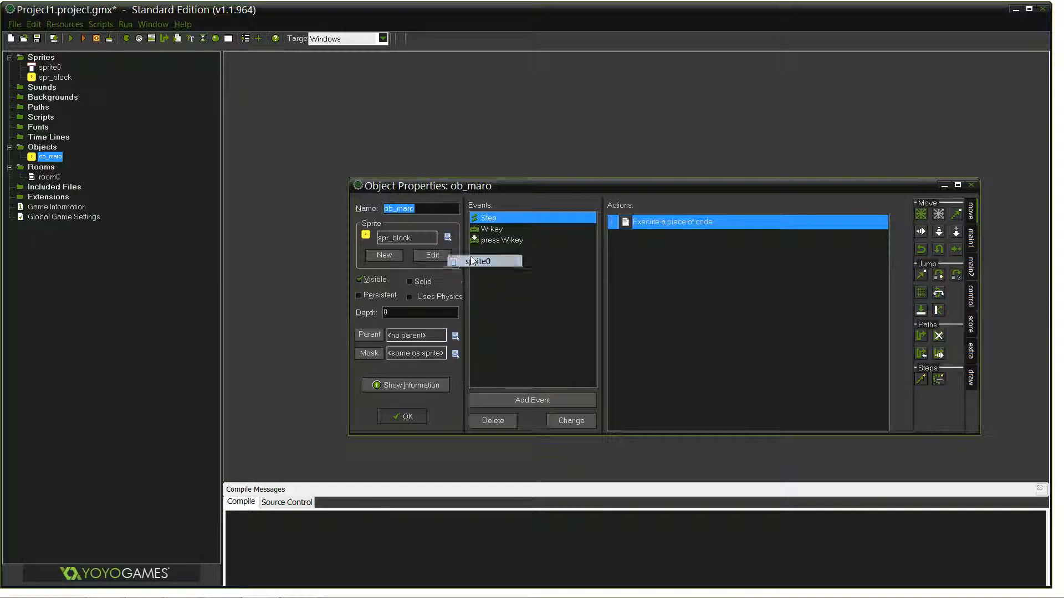
Give ob_maro sprite0, run the game to test the jump, then close the game window
{"action": "left_click", "coordinate": [402, 415]}
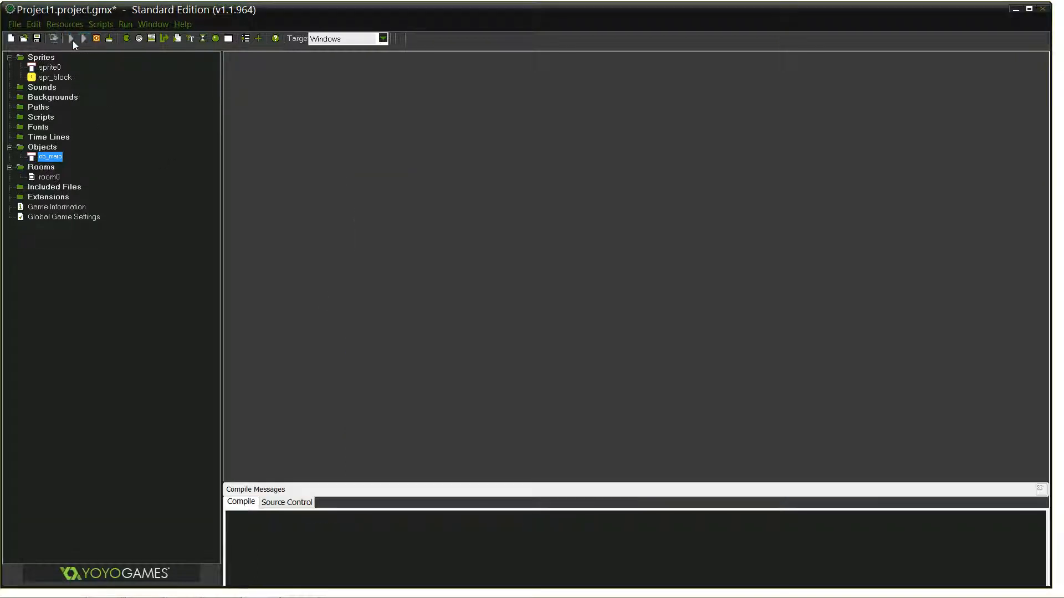
{"action": "left_click", "coordinate": [71, 38]}
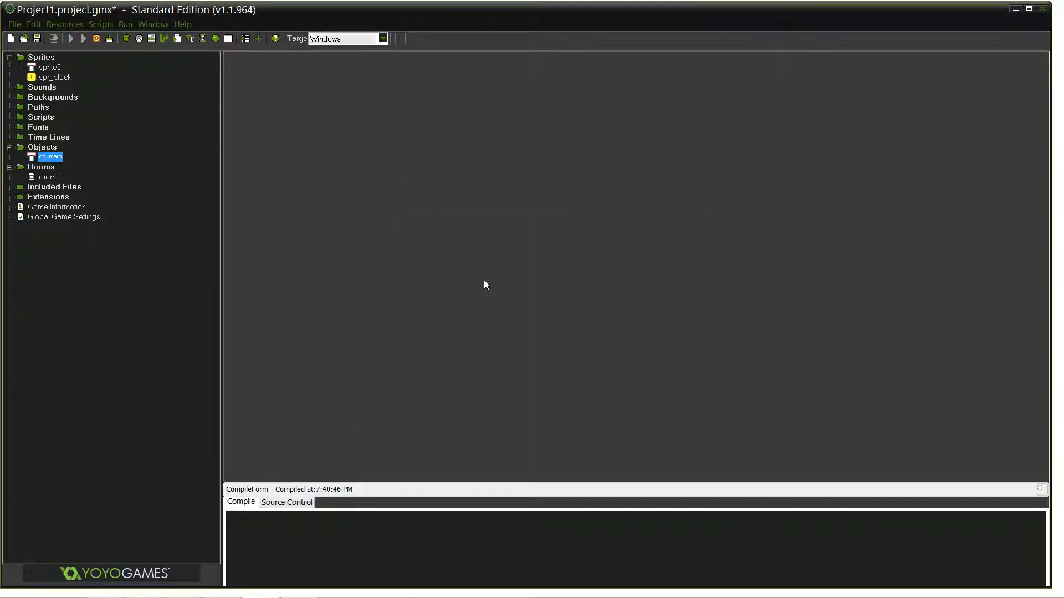
{"action": "left_click", "coordinate": [71, 37]}
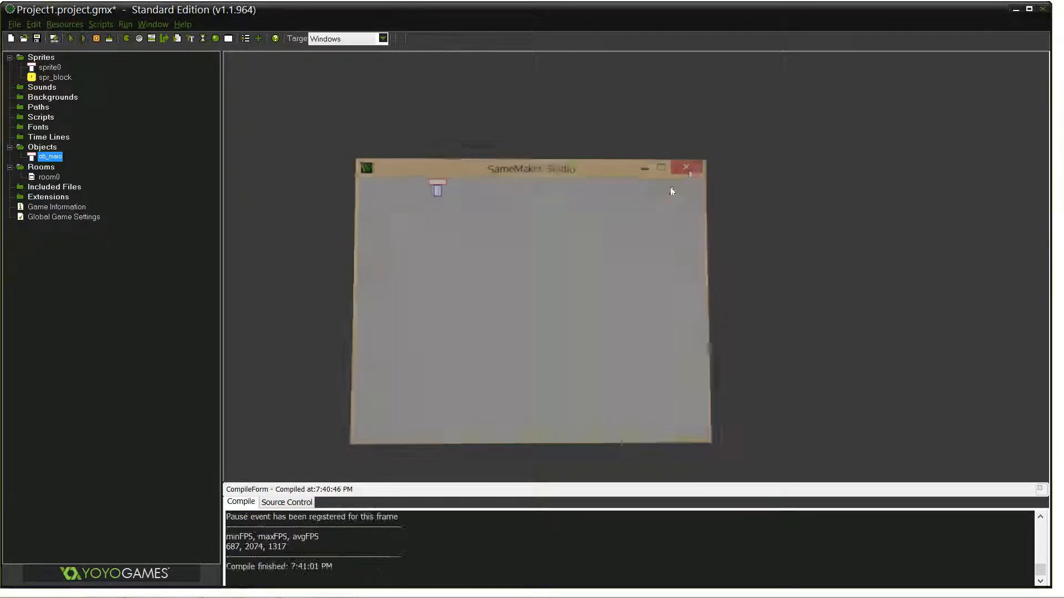
{"action": "left_click", "coordinate": [685, 167]}
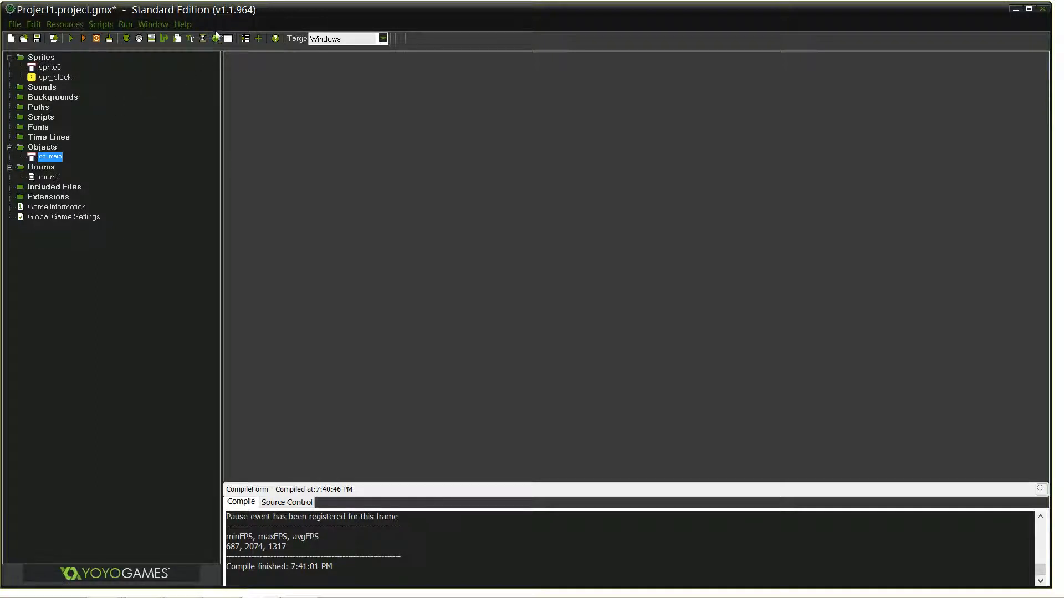
Create object ob_flur with the spr_block sprite and save it
{"action": "left_click", "coordinate": [222, 38]}
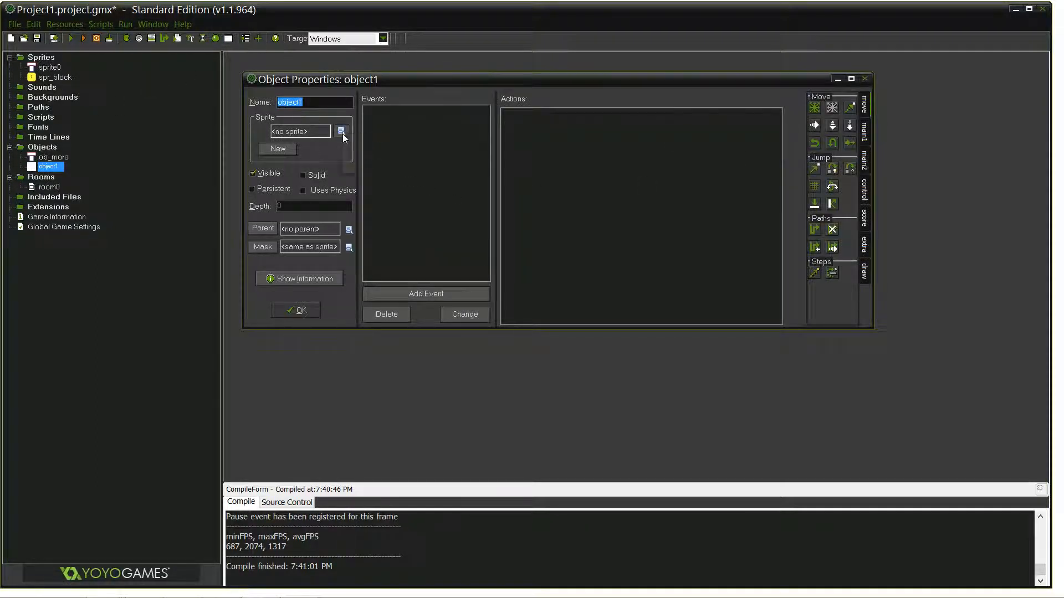
{"action": "left_click", "coordinate": [341, 130]}
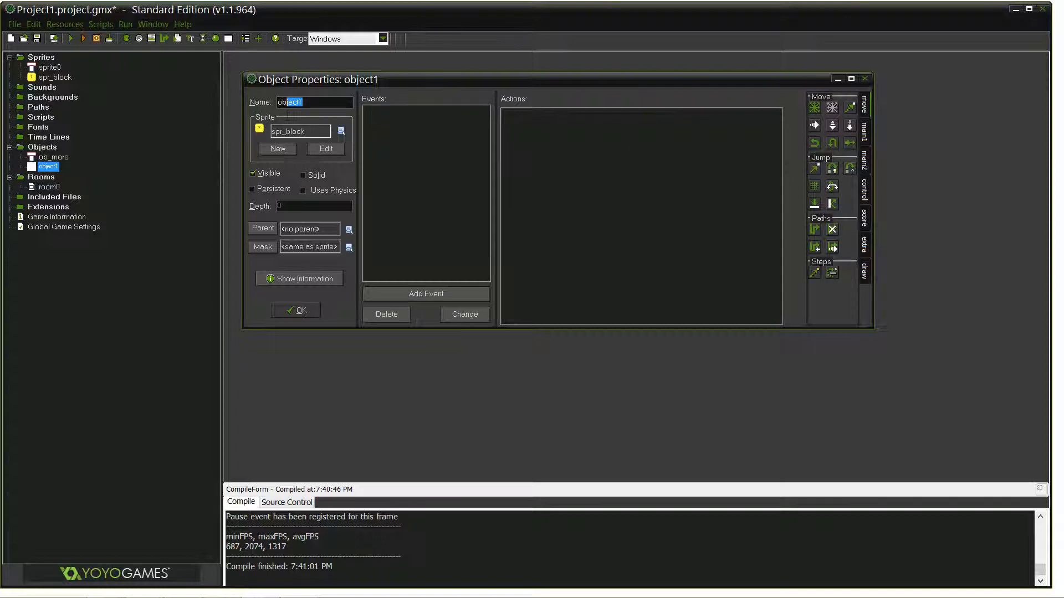
{"action": "type", "text": "ob_flur"}
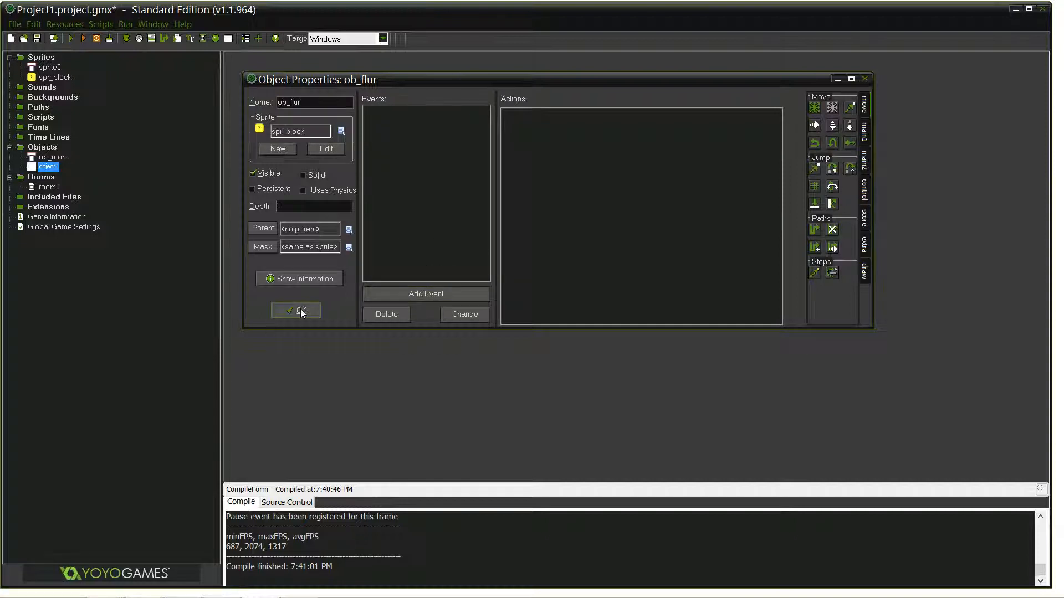
{"action": "left_click", "coordinate": [296, 310]}
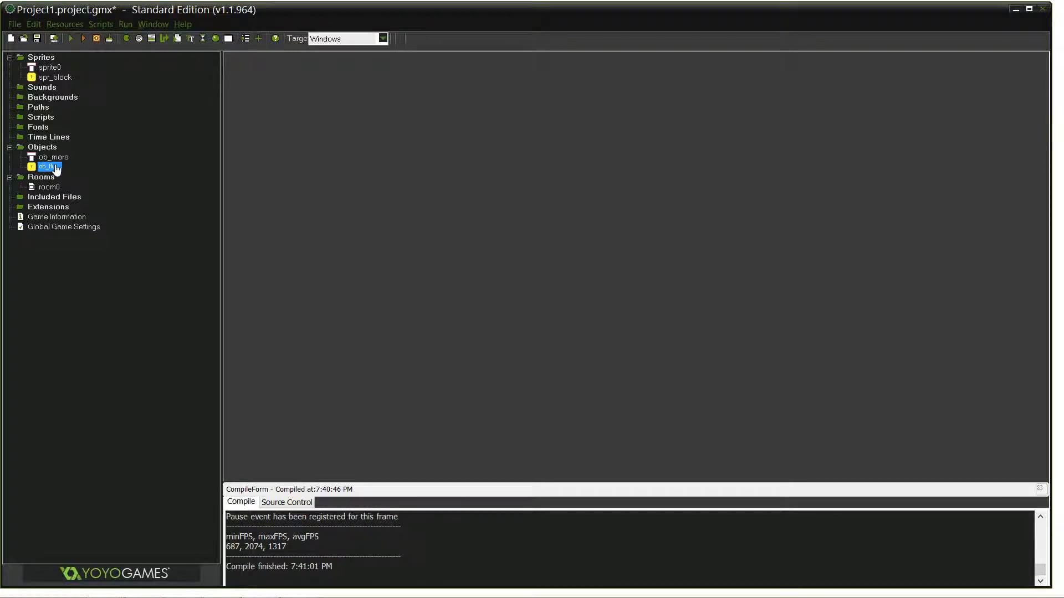
Open ob_maro and add a collision event with ob_flur
{"action": "double_click", "coordinate": [53, 156]}
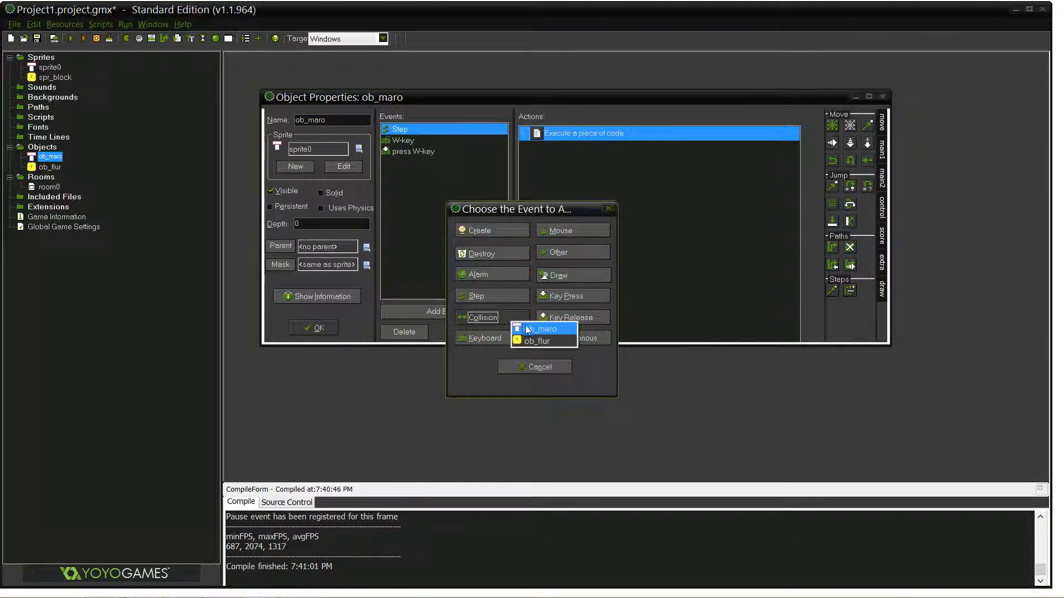
{"action": "left_click", "coordinate": [536, 340]}
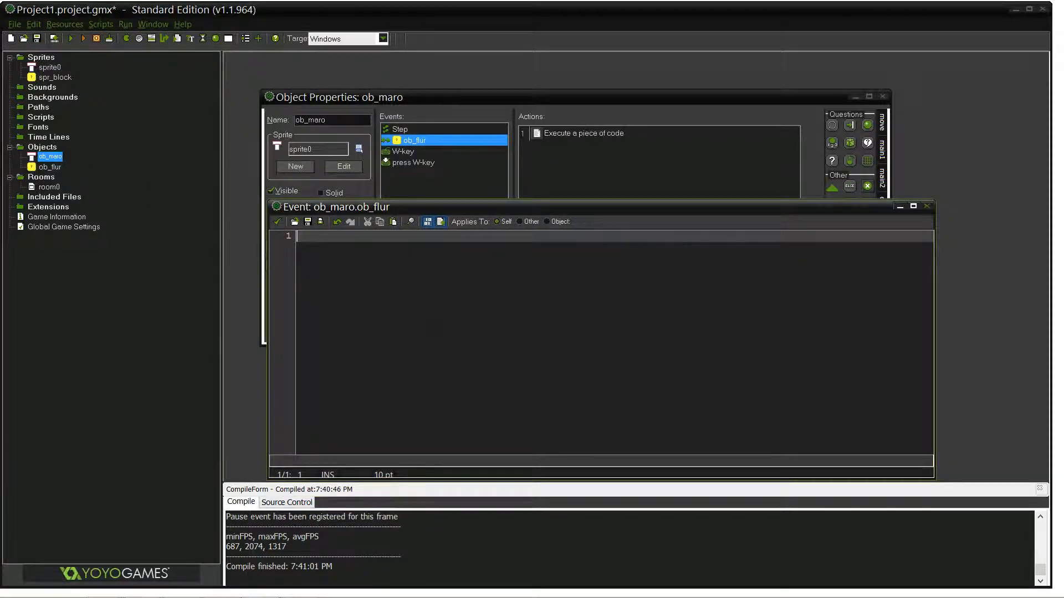
Write the collision code y=other.y with a mistyped -312 offset
{"action": "type", "text": "other.x"}
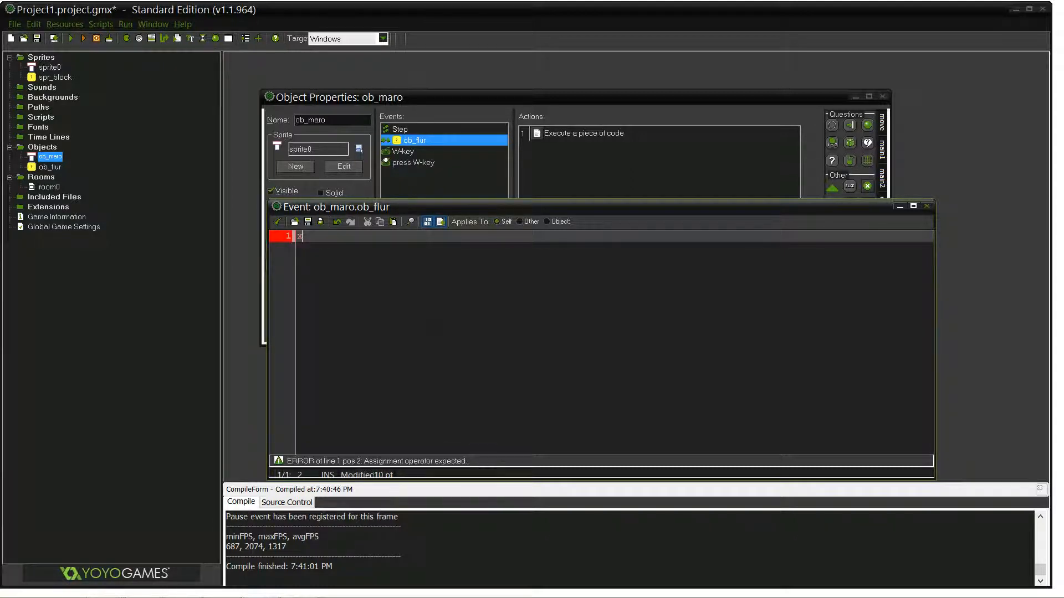
{"action": "key", "text": "BackSpace"}
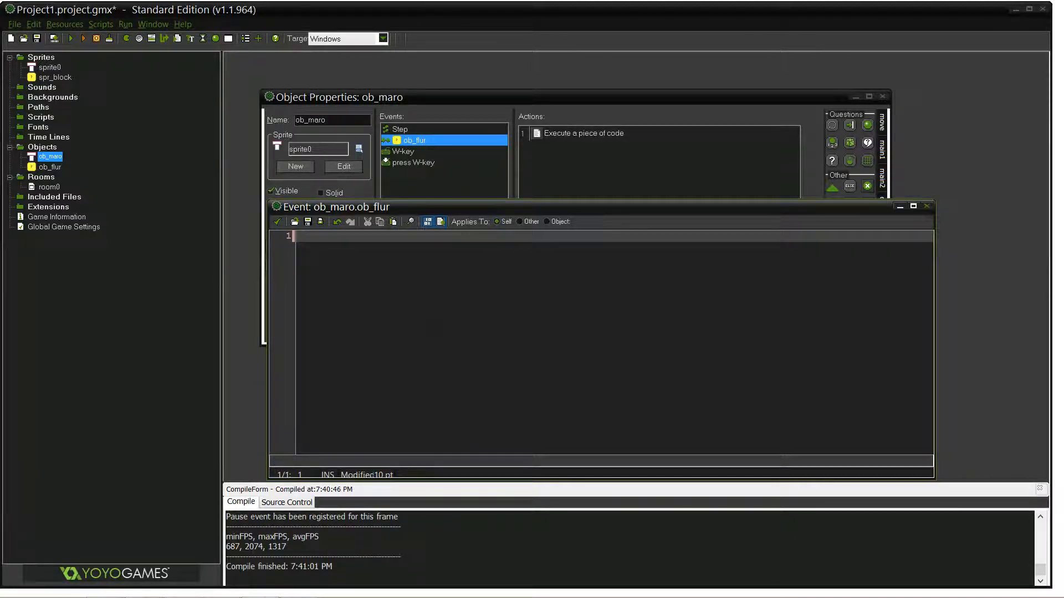
{"action": "type", "text": "y="}
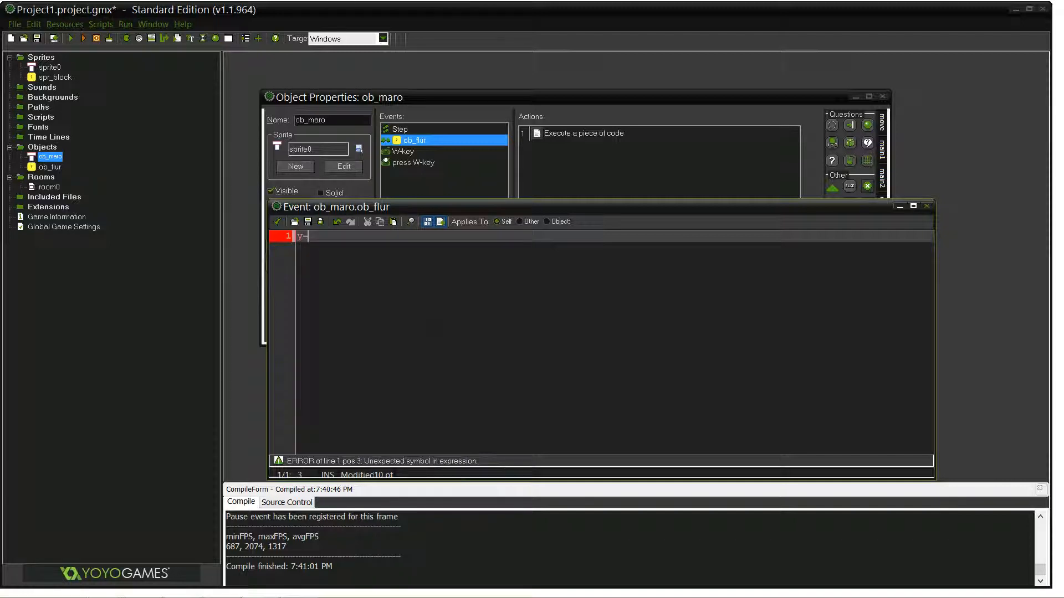
{"action": "type", "text": "othe"}
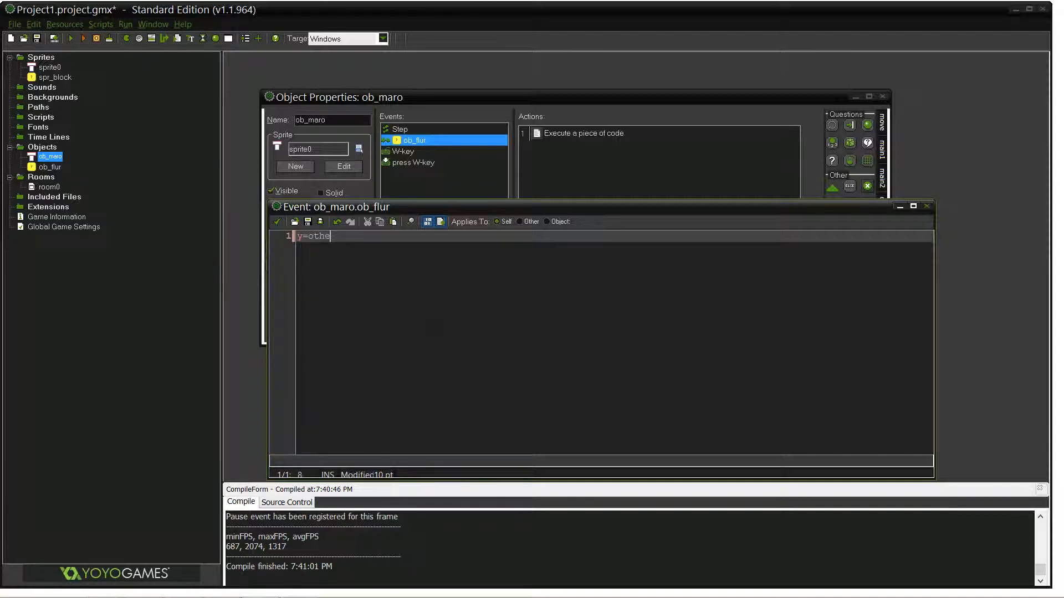
{"action": "type", "text": "r.y"}
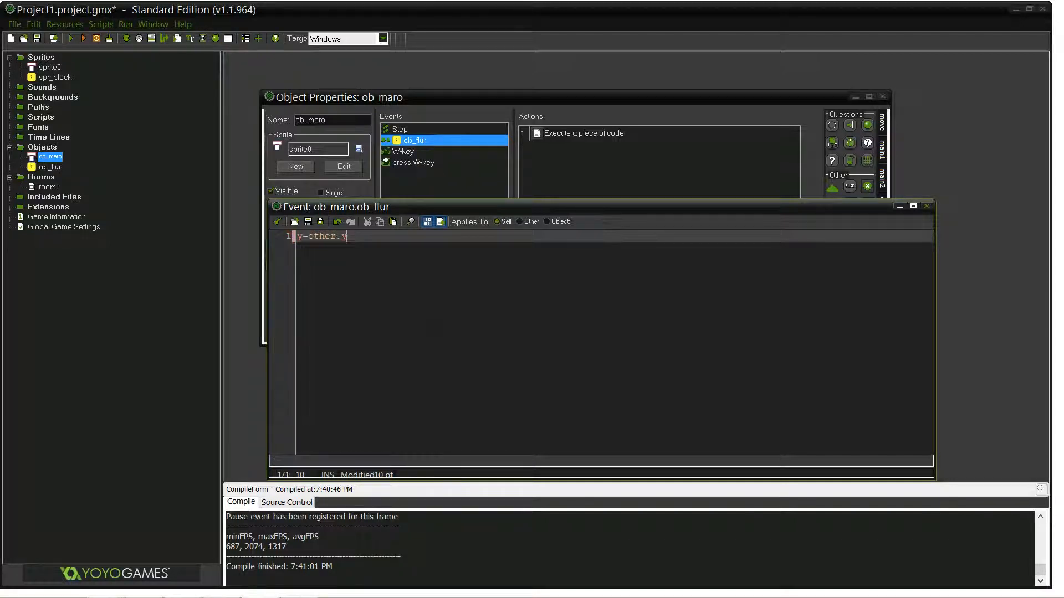
{"action": "type", "text": "-312"}
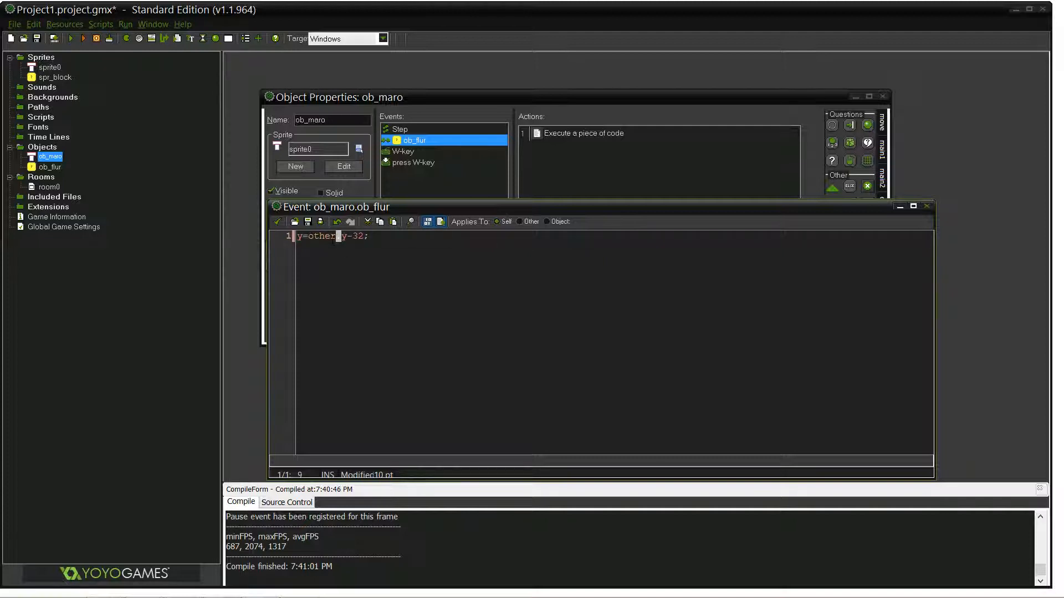
Correct the offset to y=other.y-32; and save the collision code
{"action": "double_click", "coordinate": [323, 236]}
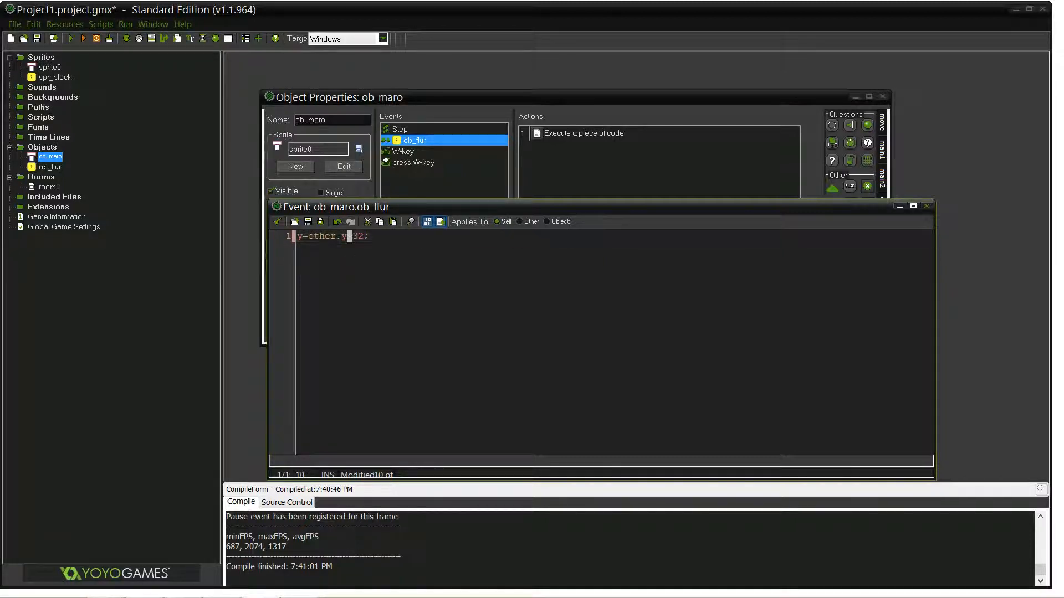
{"action": "type", "text": "-3"}
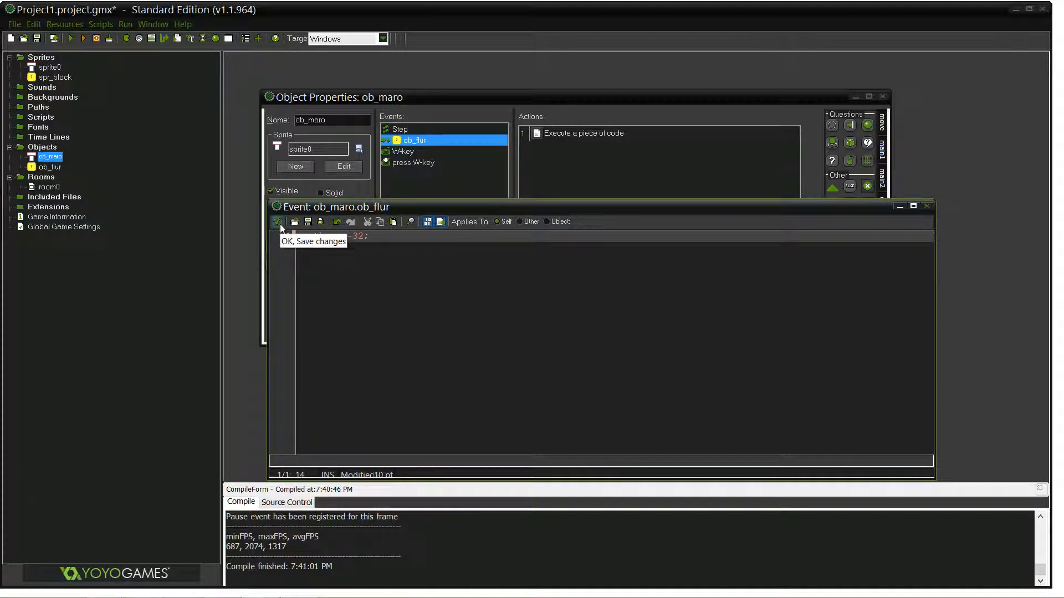
{"action": "left_click", "coordinate": [277, 221]}
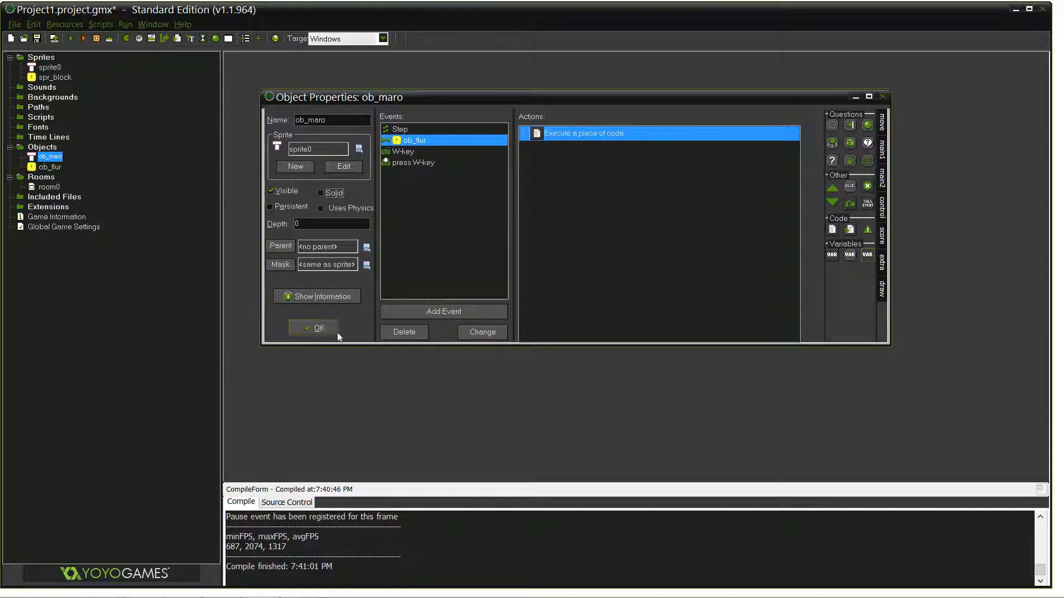
Save ob_maro's properties, review room0's layout, then close the room editor
{"action": "left_click", "coordinate": [313, 328]}
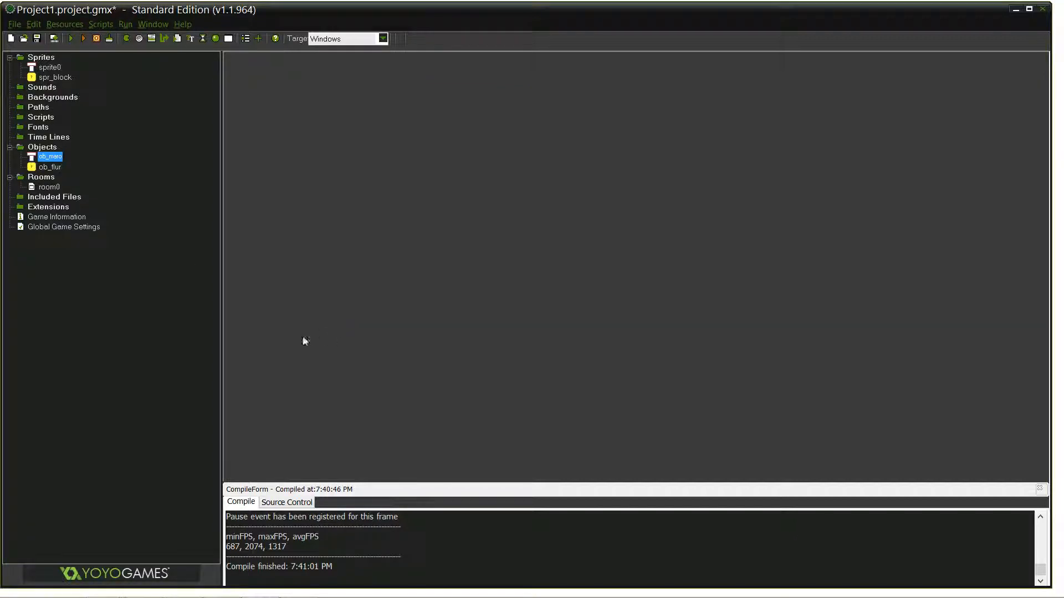
{"action": "left_click", "coordinate": [48, 186]}
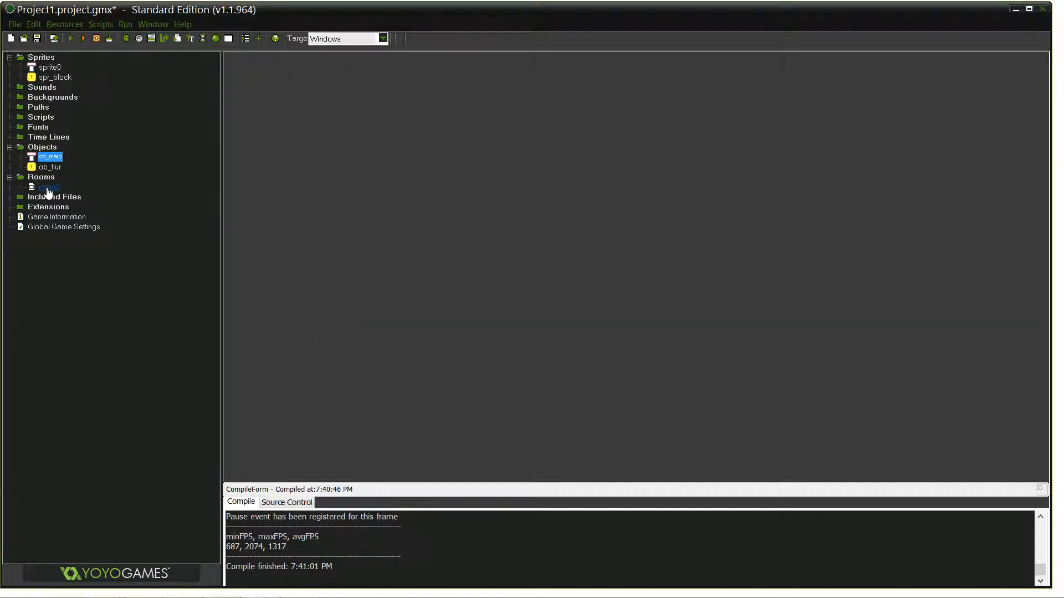
{"action": "double_click", "coordinate": [48, 186]}
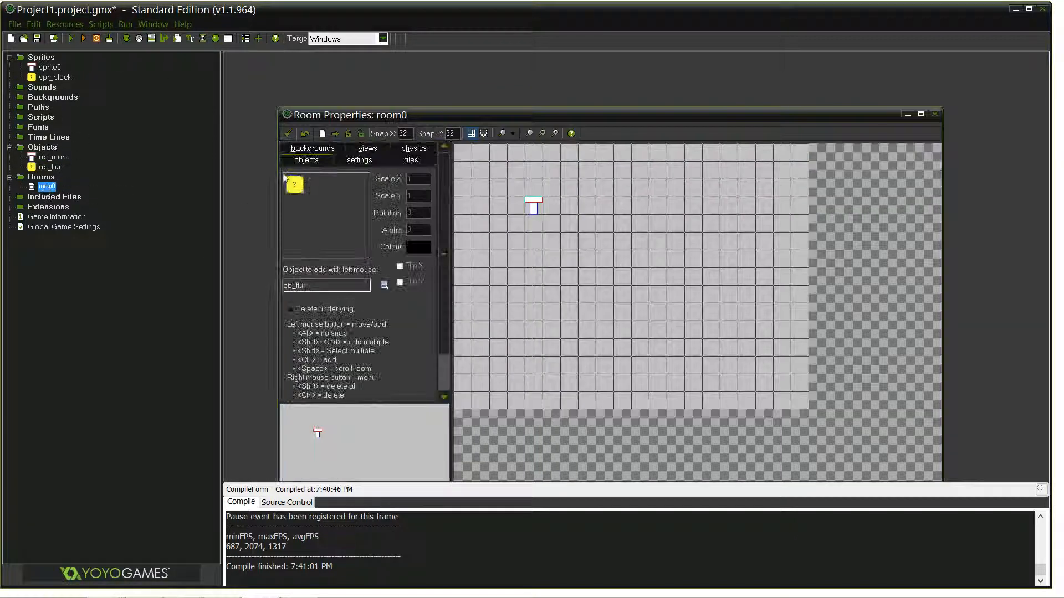
{"action": "left_click", "coordinate": [295, 183]}
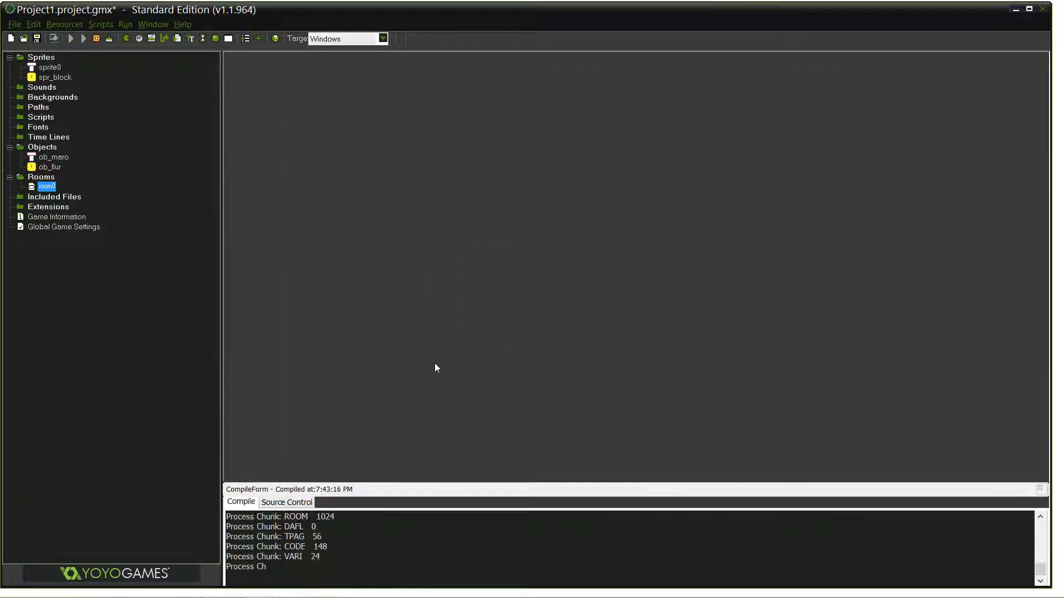
Run the game twice, viewing the block sprite, closing the game window each time
{"action": "left_click", "coordinate": [83, 37]}
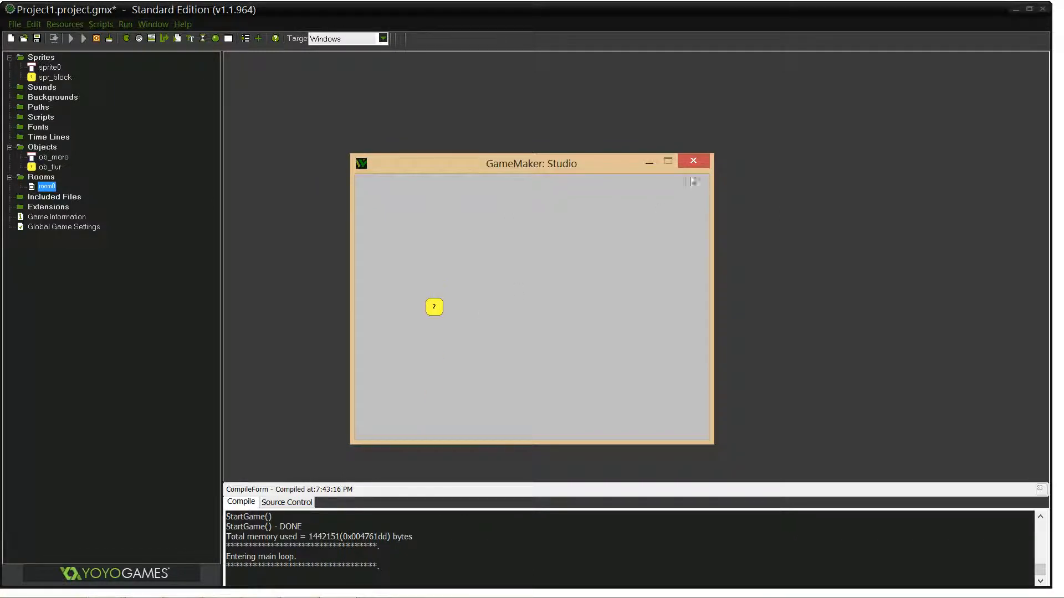
{"action": "left_click", "coordinate": [692, 160]}
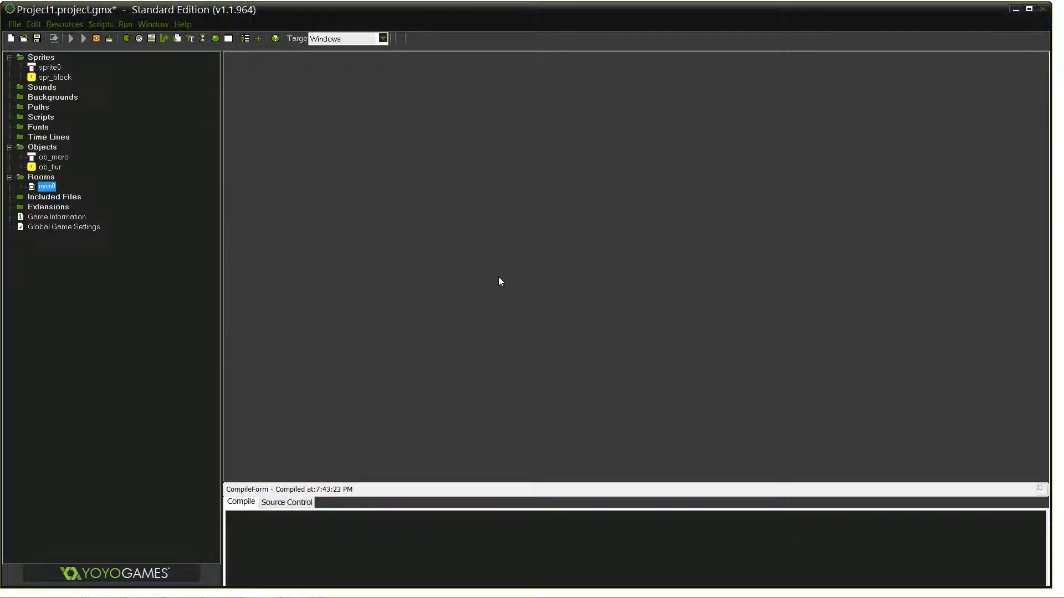
{"action": "left_click", "coordinate": [71, 38]}
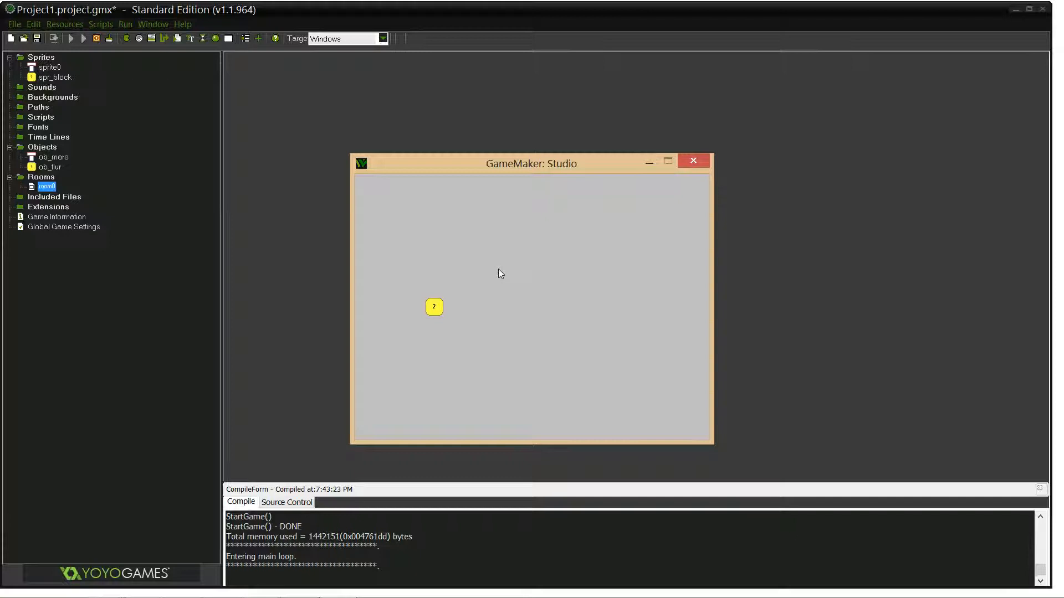
{"action": "mouse_move", "coordinate": [693, 165]}
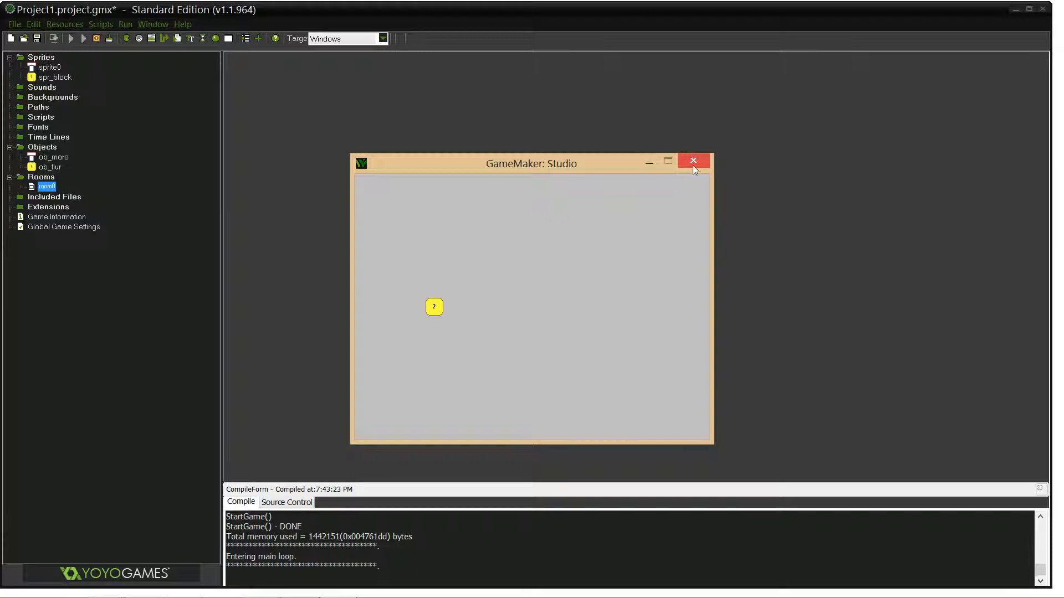
{"action": "left_click", "coordinate": [693, 163]}
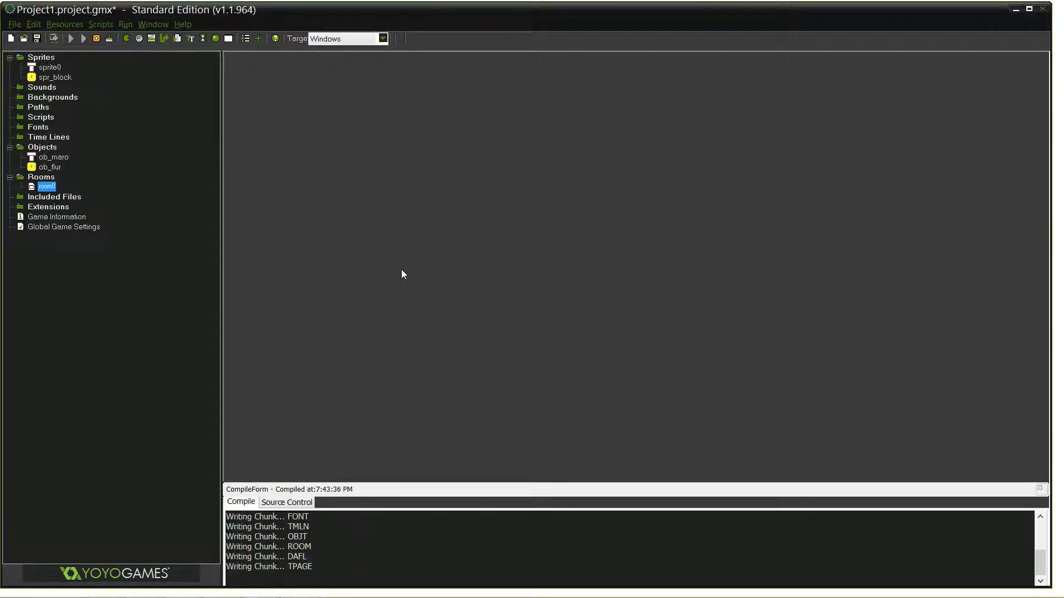
Watch ob_maro.vspeed in the debugger, restart the game, then close the debugger
{"action": "left_click", "coordinate": [95, 37]}
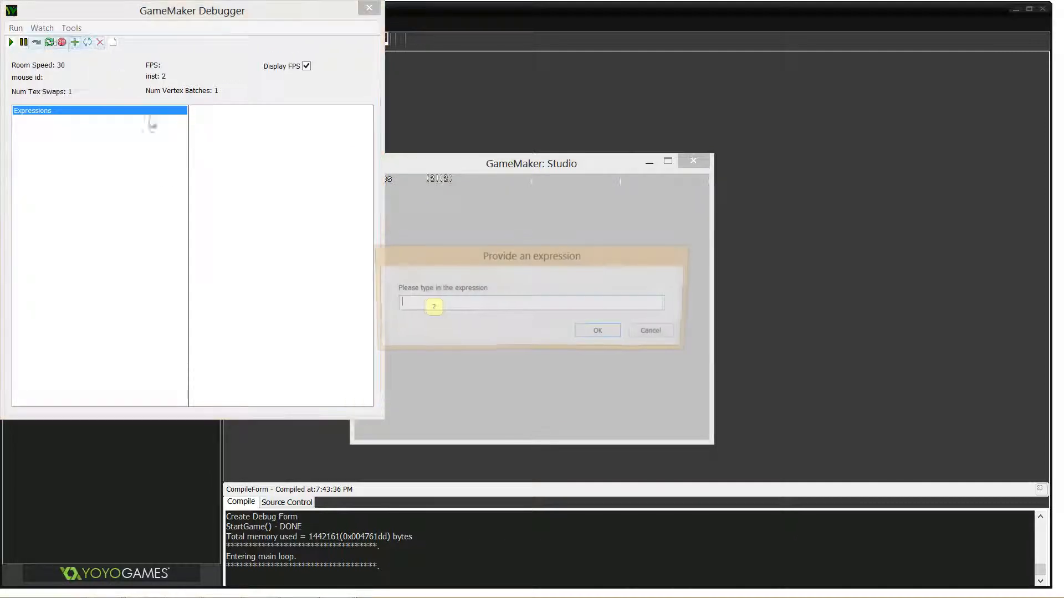
{"action": "type", "text": "ob_maro.vspeed"}
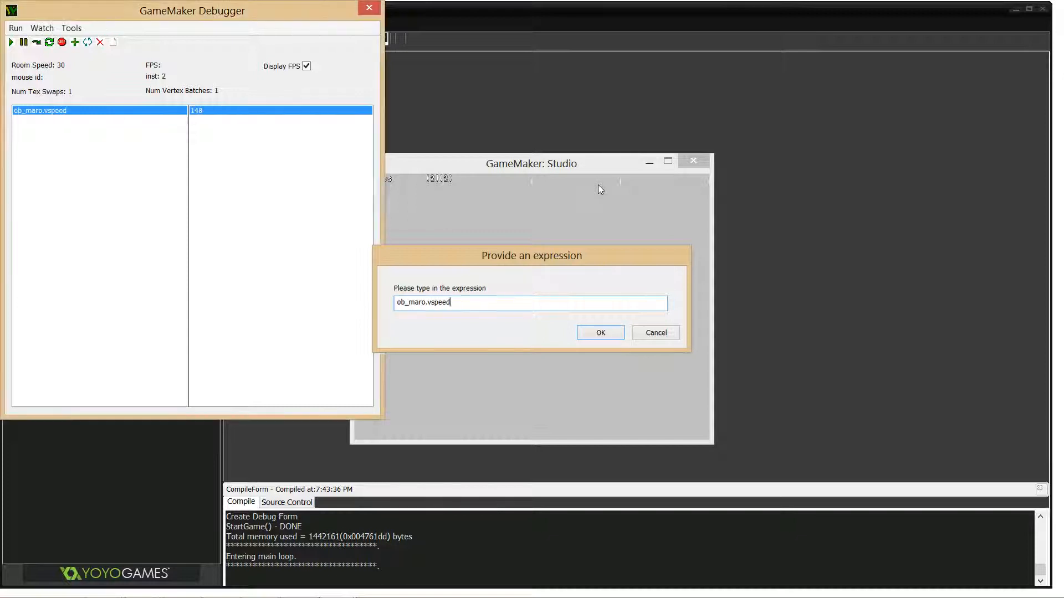
{"action": "left_click", "coordinate": [600, 332]}
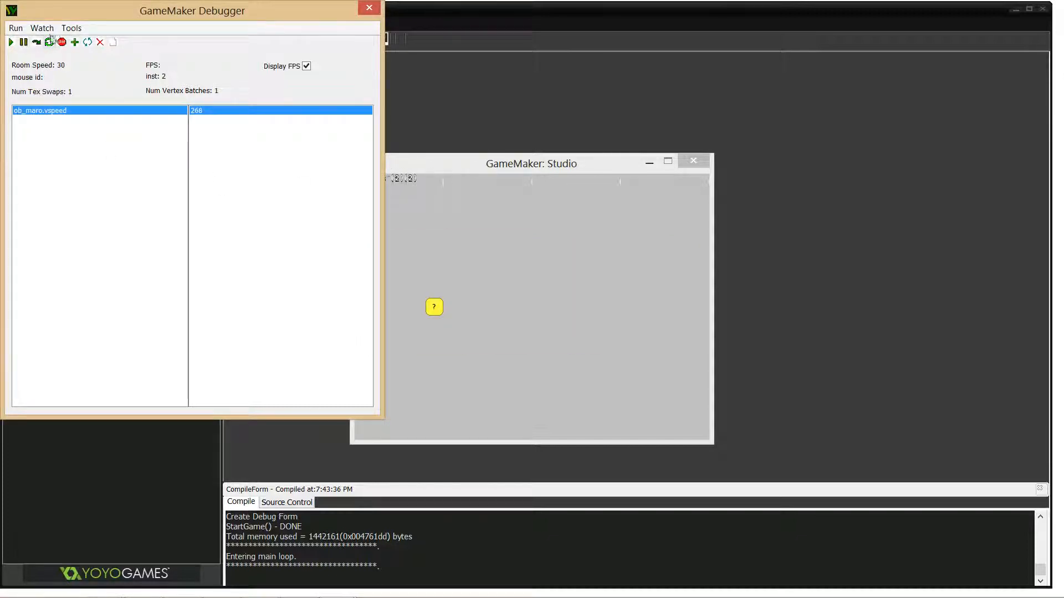
{"action": "mouse_move", "coordinate": [48, 43]}
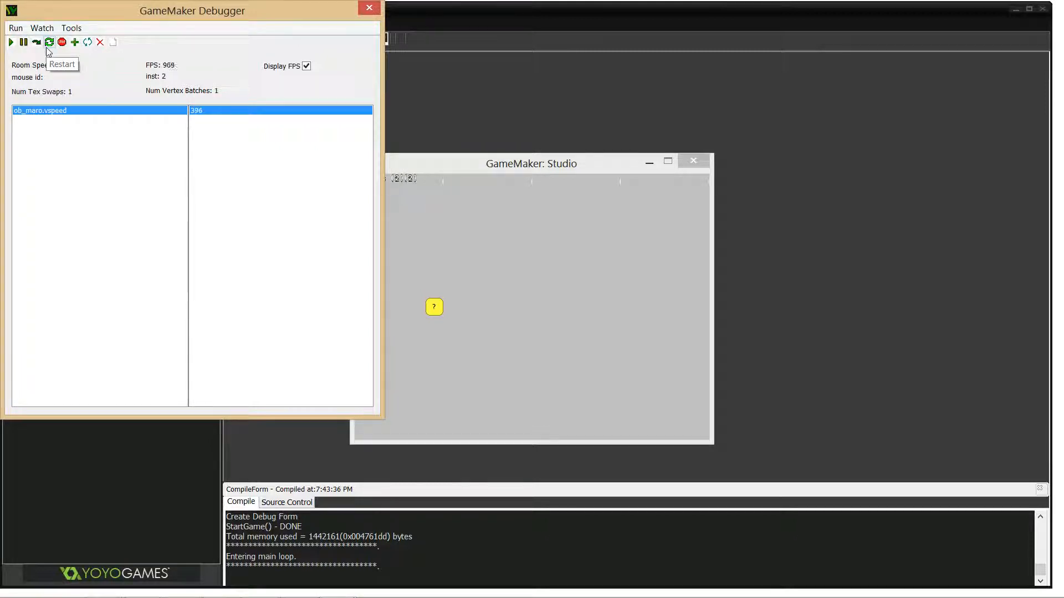
{"action": "left_click", "coordinate": [49, 41]}
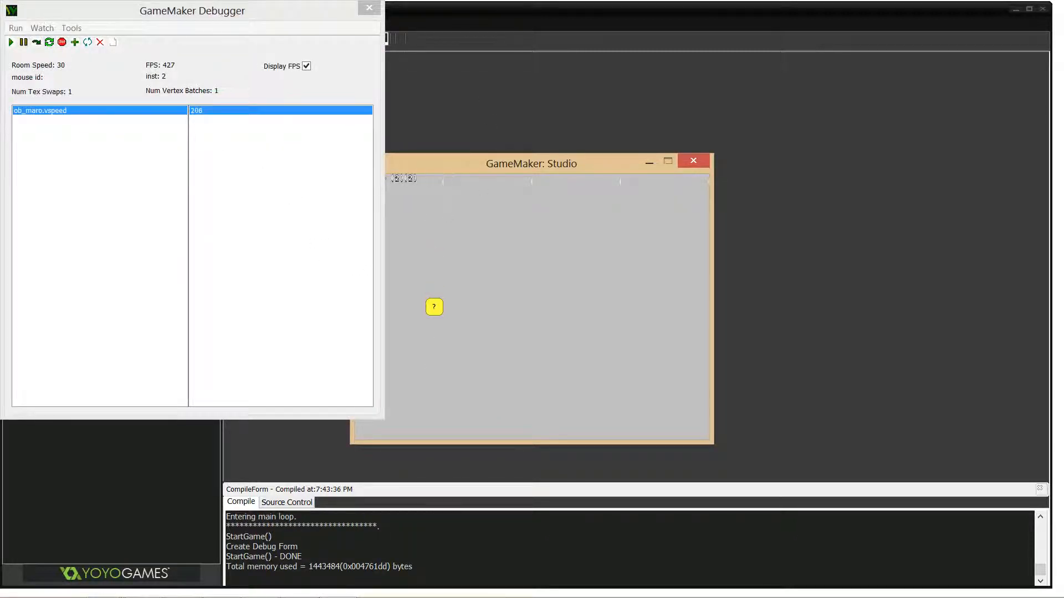
{"action": "left_click", "coordinate": [368, 8]}
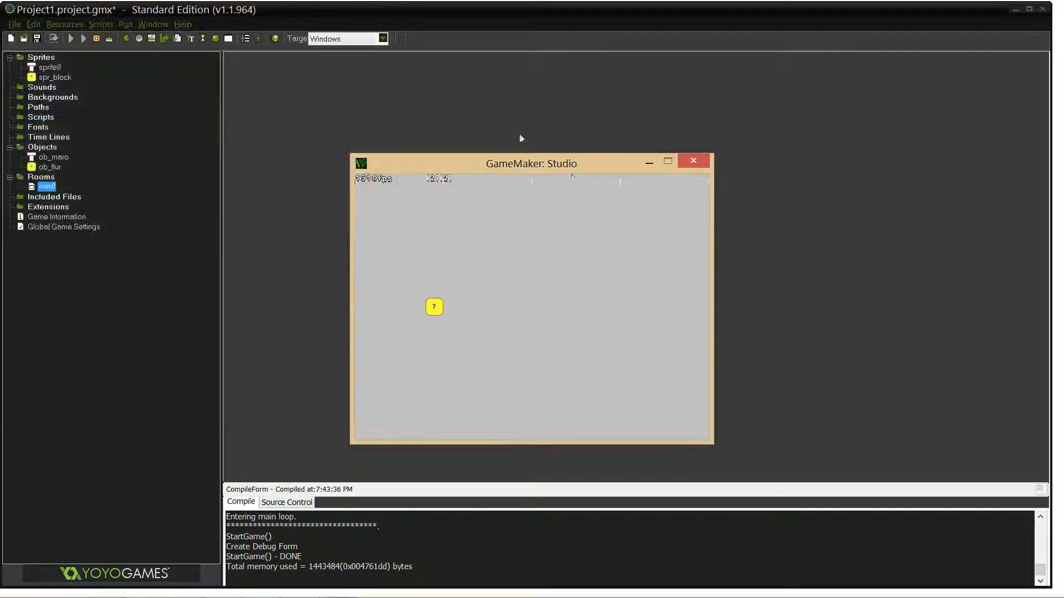
{"action": "mouse_move", "coordinate": [434, 295]}
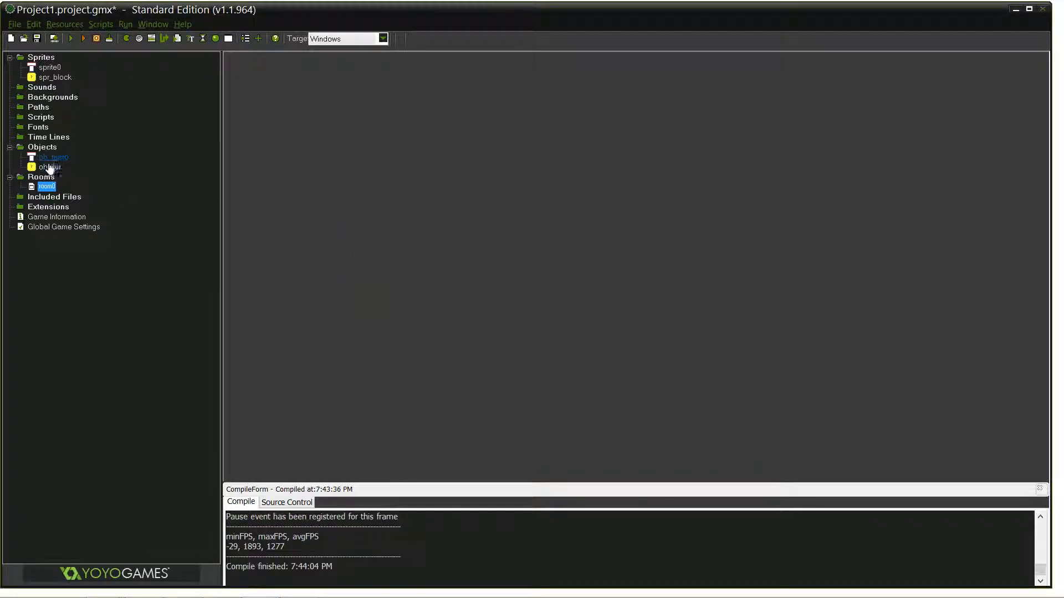
Add the line vspeed=0; to ob_maro's collision code with ob_flur
{"action": "double_click", "coordinate": [50, 157]}
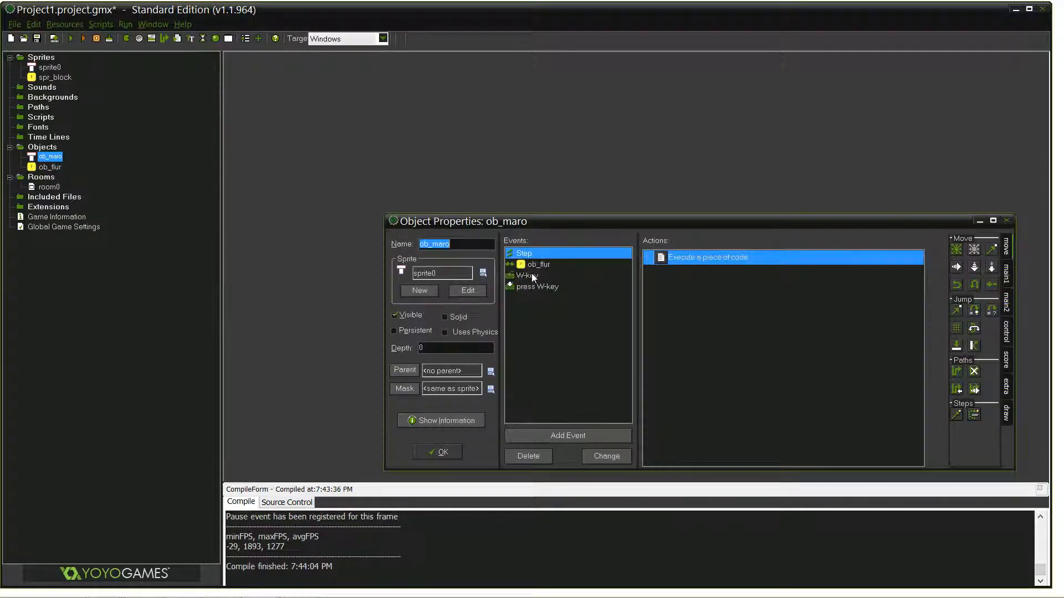
{"action": "double_click", "coordinate": [708, 256]}
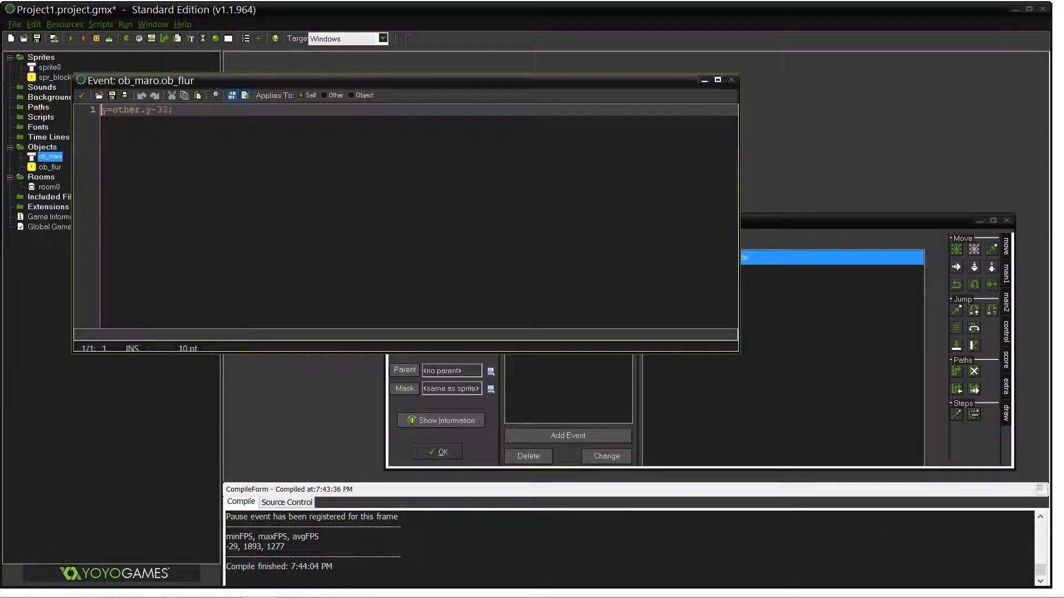
{"action": "type", "text": "vspeed"}
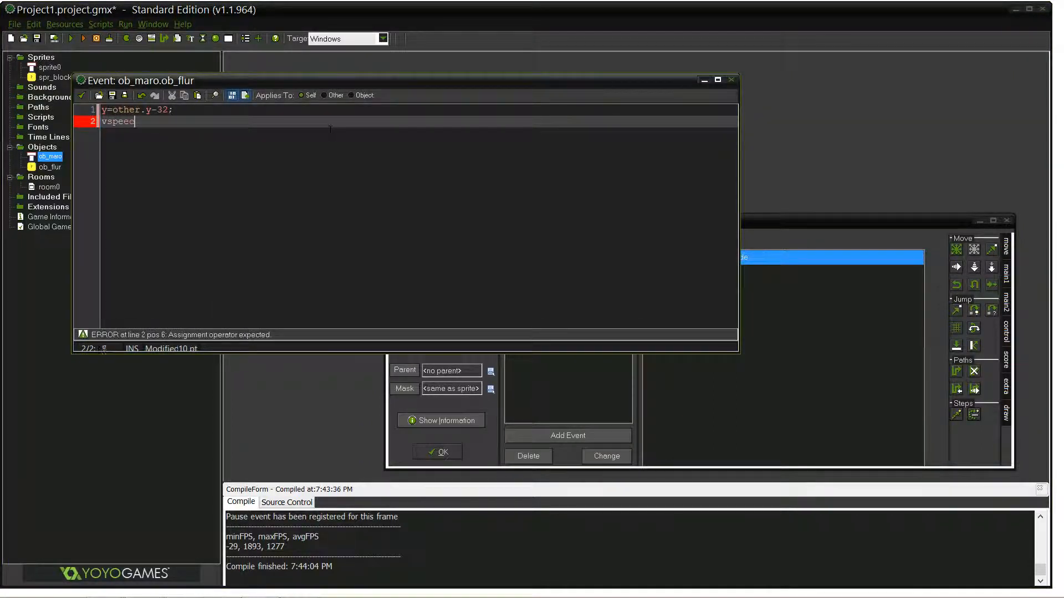
{"action": "type", "text": "=0;"}
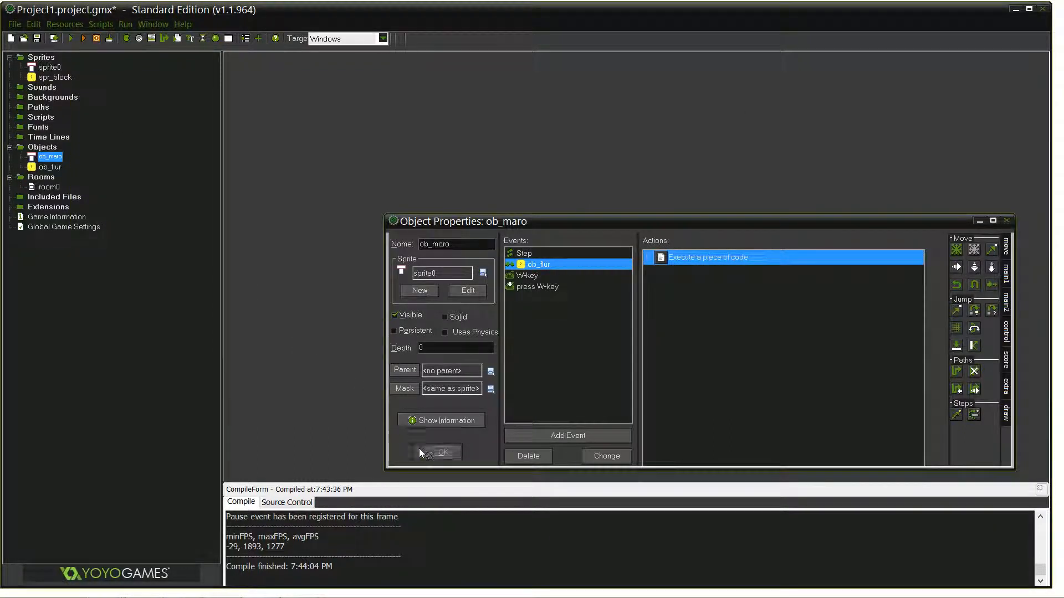
Save ob_maro and place a column of four ob_flur blocks in room0 beside the player
{"action": "left_click", "coordinate": [439, 452]}
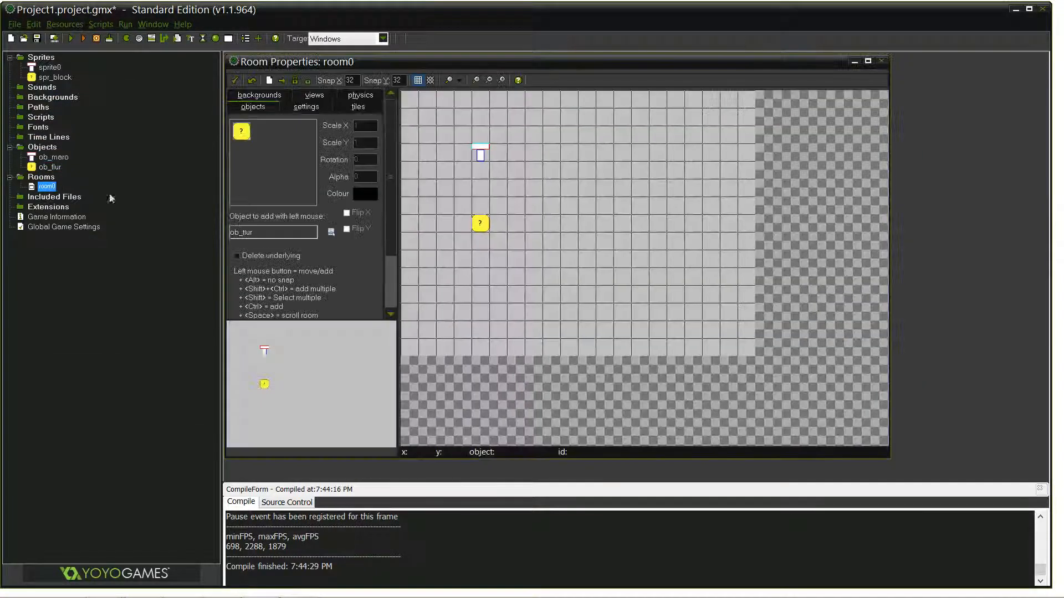
{"action": "left_click", "coordinate": [514, 189]}
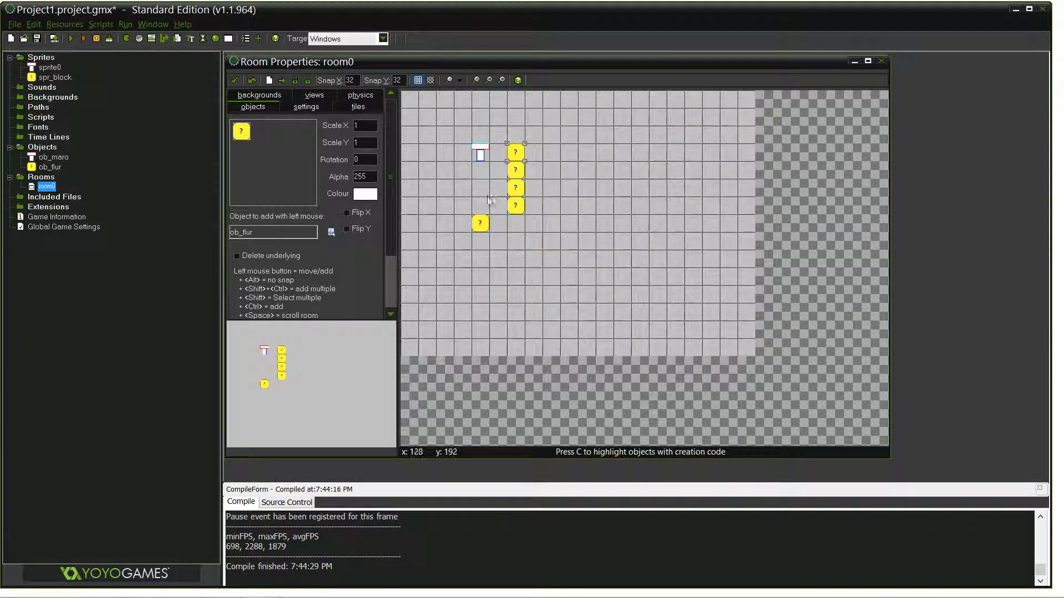
{"action": "mouse_move", "coordinate": [488, 199]}
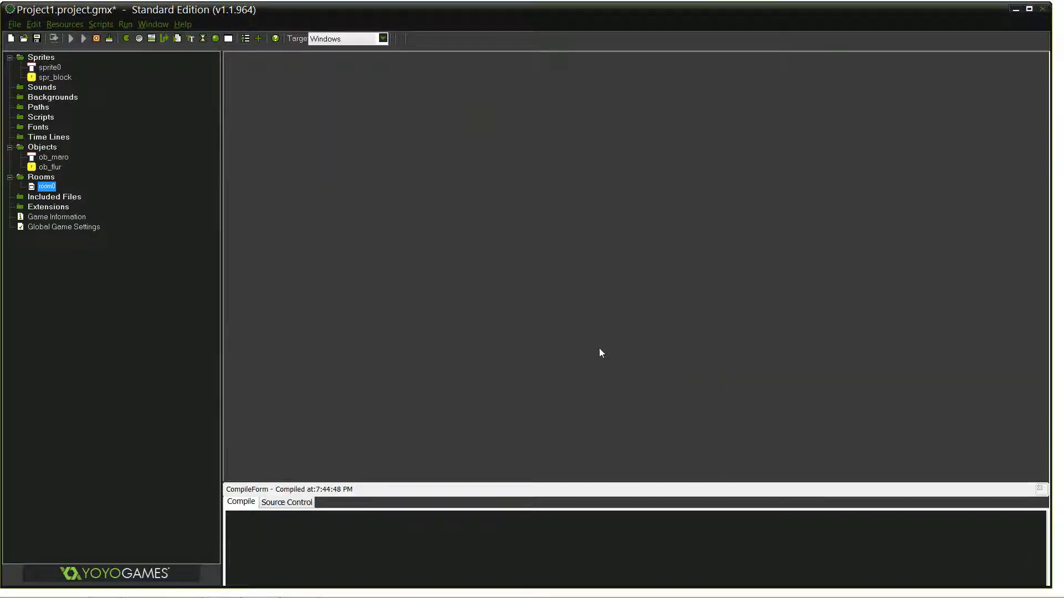
Run the game with the new ob_flur column, then close the game window
{"action": "left_click", "coordinate": [71, 38]}
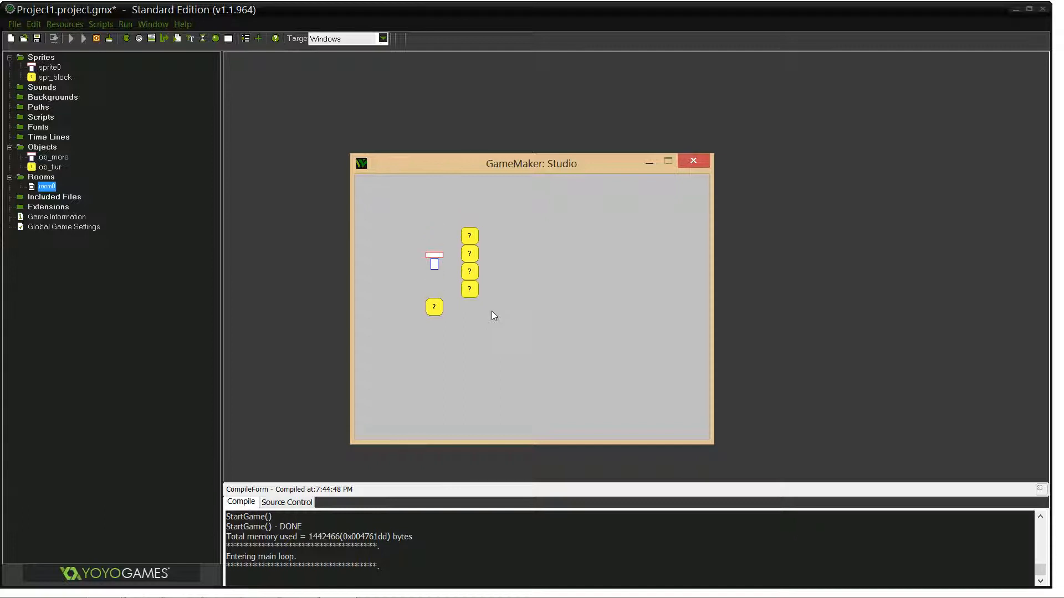
{"action": "mouse_move", "coordinate": [488, 319]}
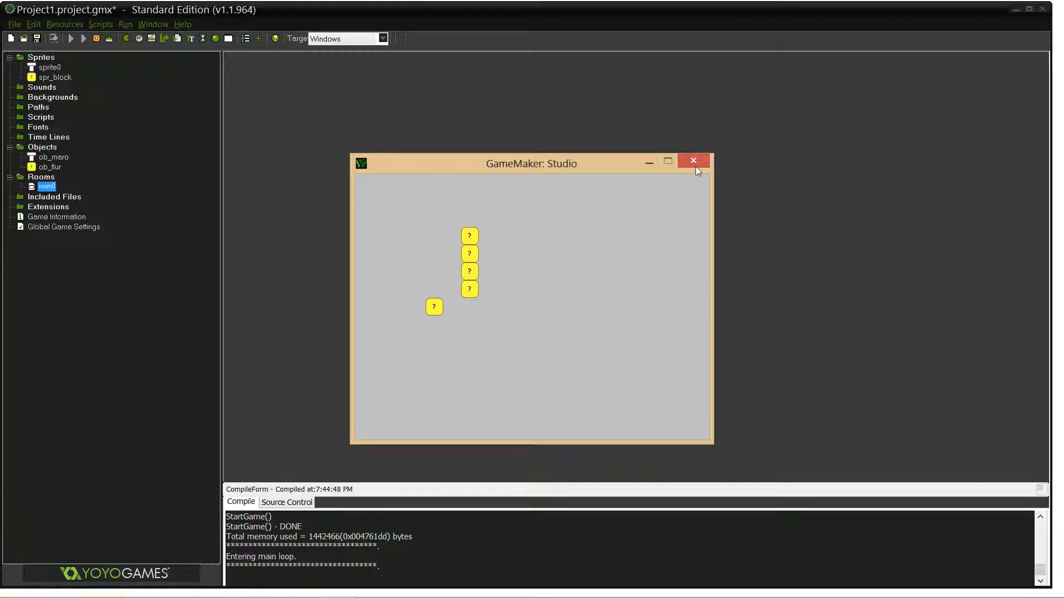
{"action": "left_click", "coordinate": [692, 160]}
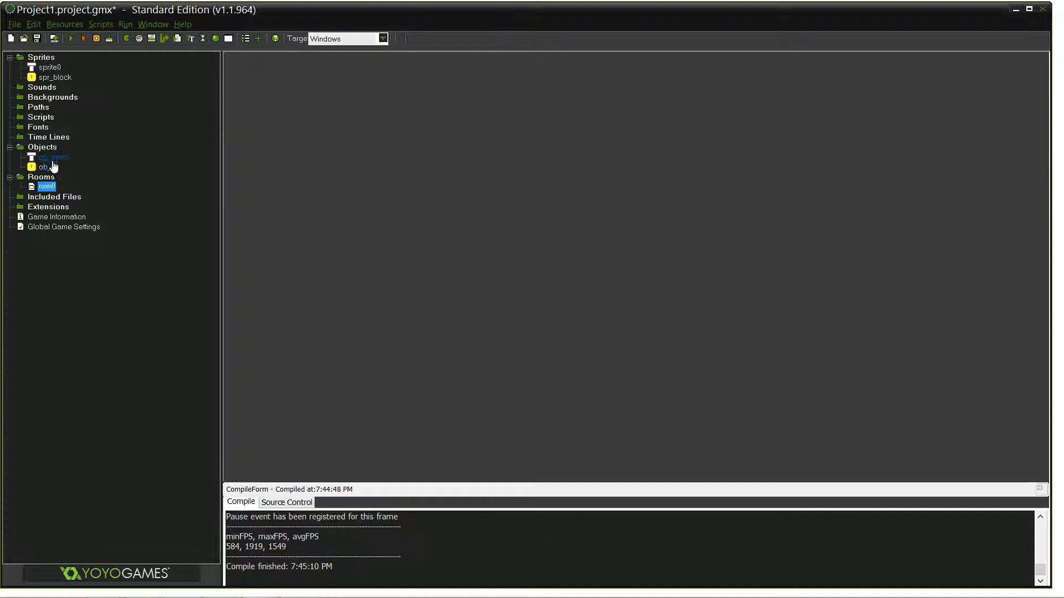
Review ob_maro's press W-key jump code and start a test run of the game
{"action": "double_click", "coordinate": [50, 156]}
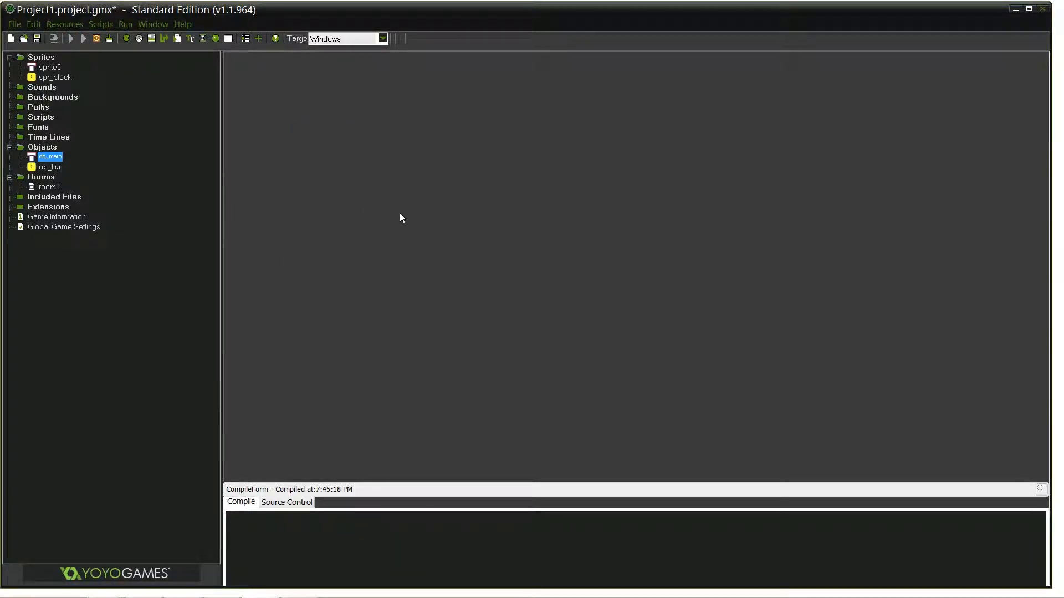
{"action": "left_click", "coordinate": [71, 38]}
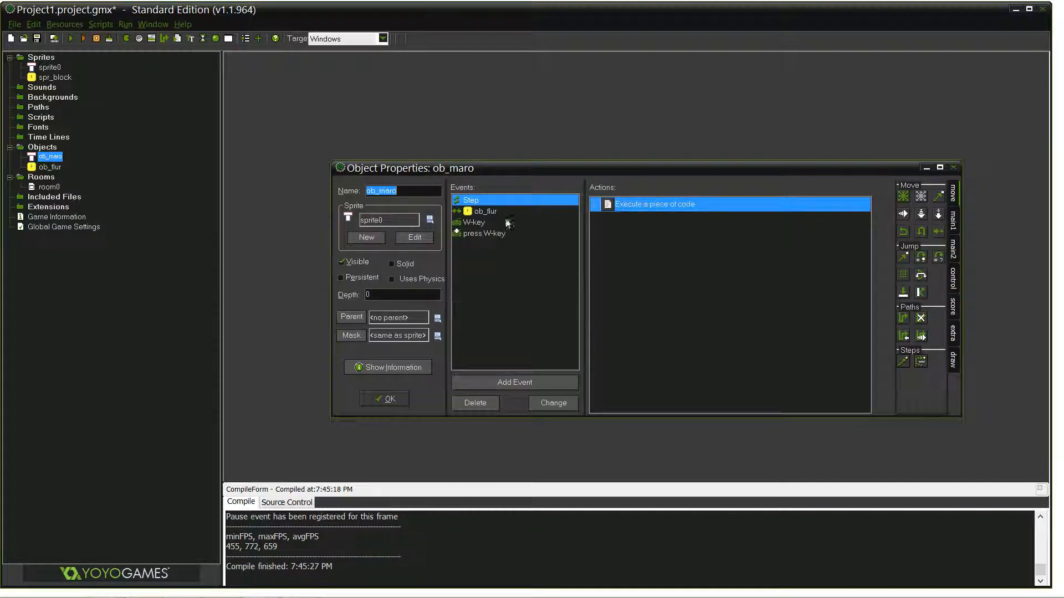
{"action": "left_click", "coordinate": [487, 232]}
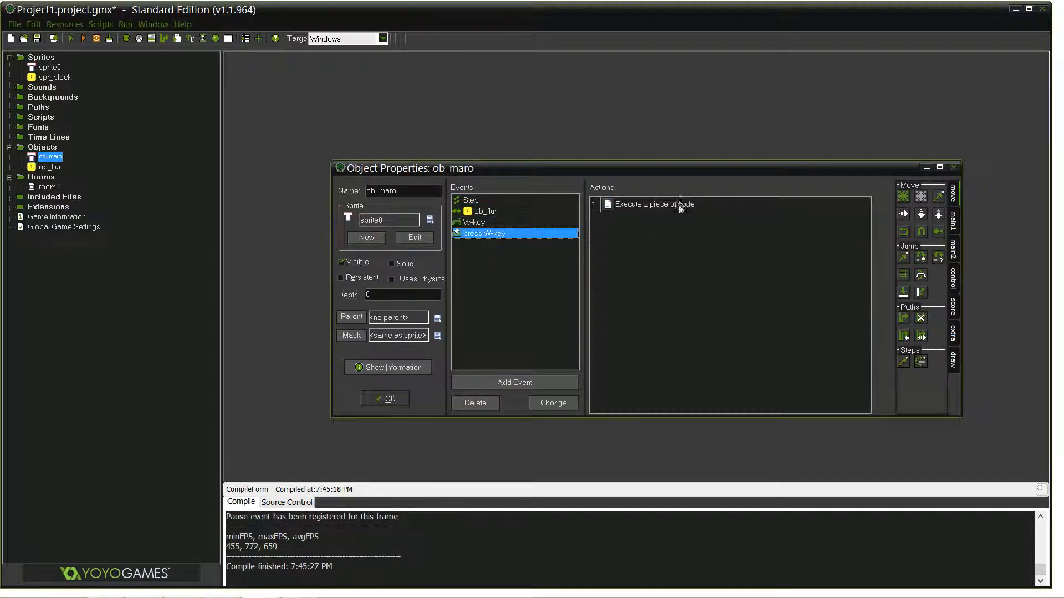
{"action": "double_click", "coordinate": [653, 204]}
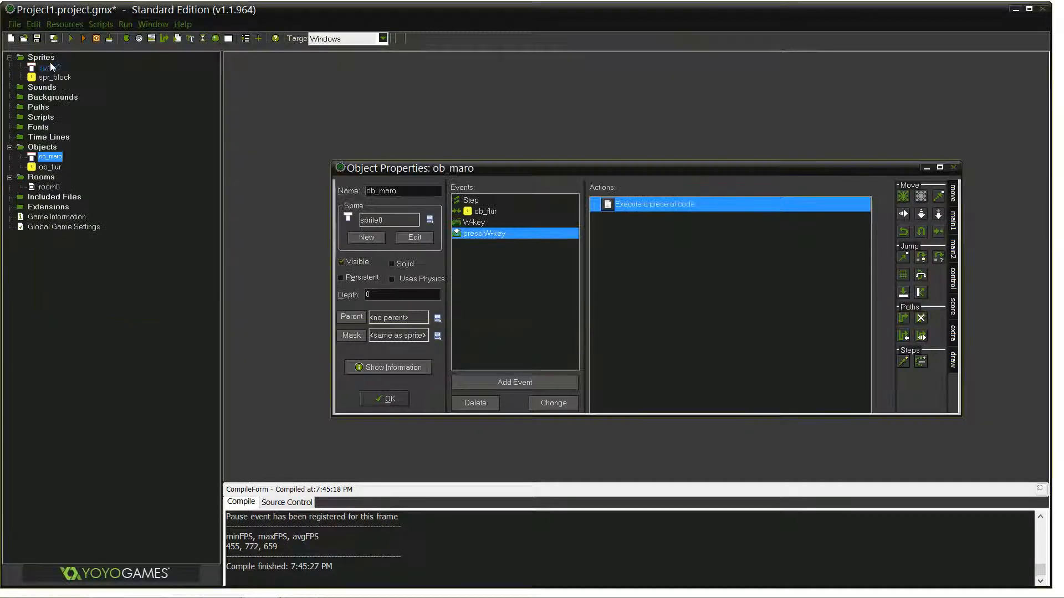
{"action": "left_click", "coordinate": [384, 399]}
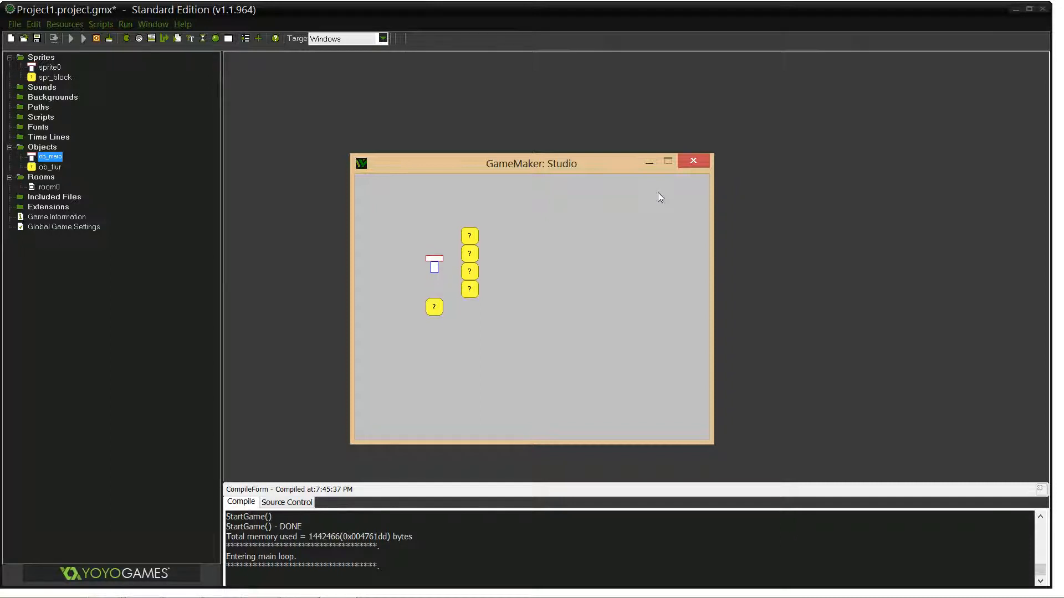
Change ob_maro's press W-key jump code to vspeed-=10; and run the game to test
{"action": "left_click", "coordinate": [693, 160]}
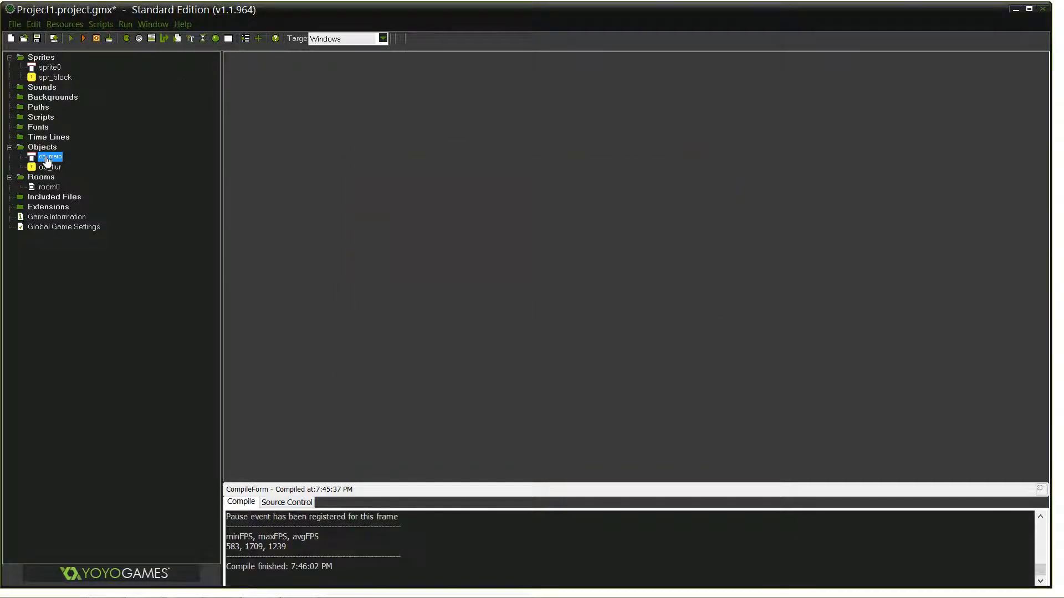
{"action": "double_click", "coordinate": [50, 156]}
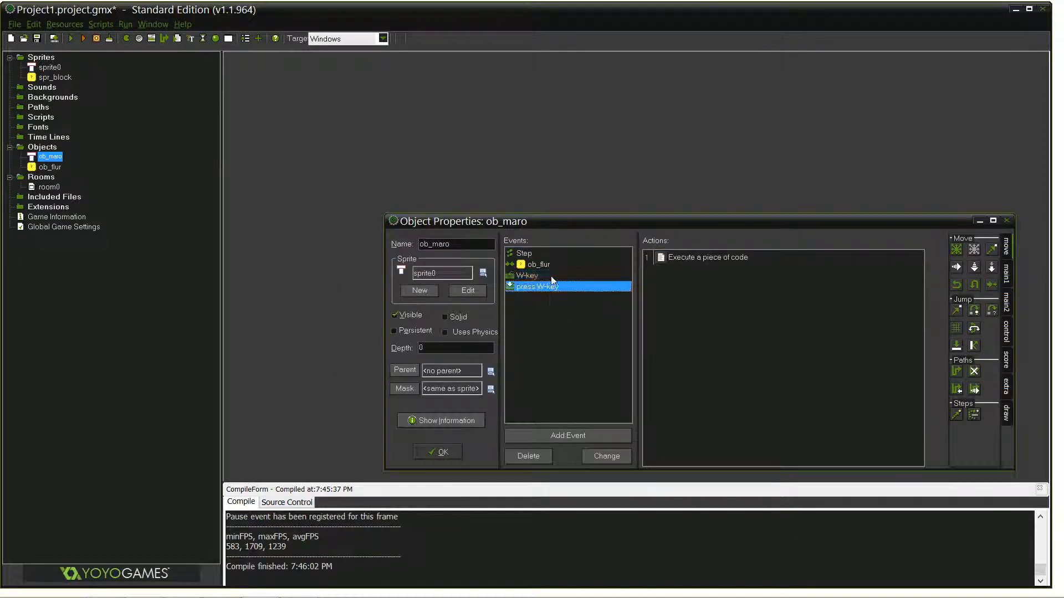
{"action": "double_click", "coordinate": [708, 256]}
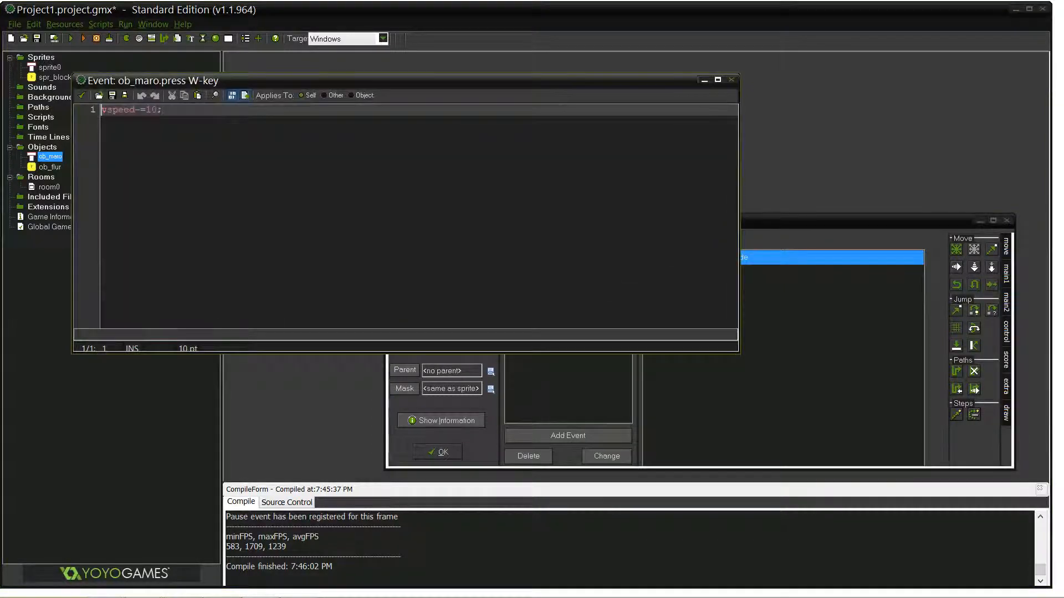
{"action": "type", "text": "5"}
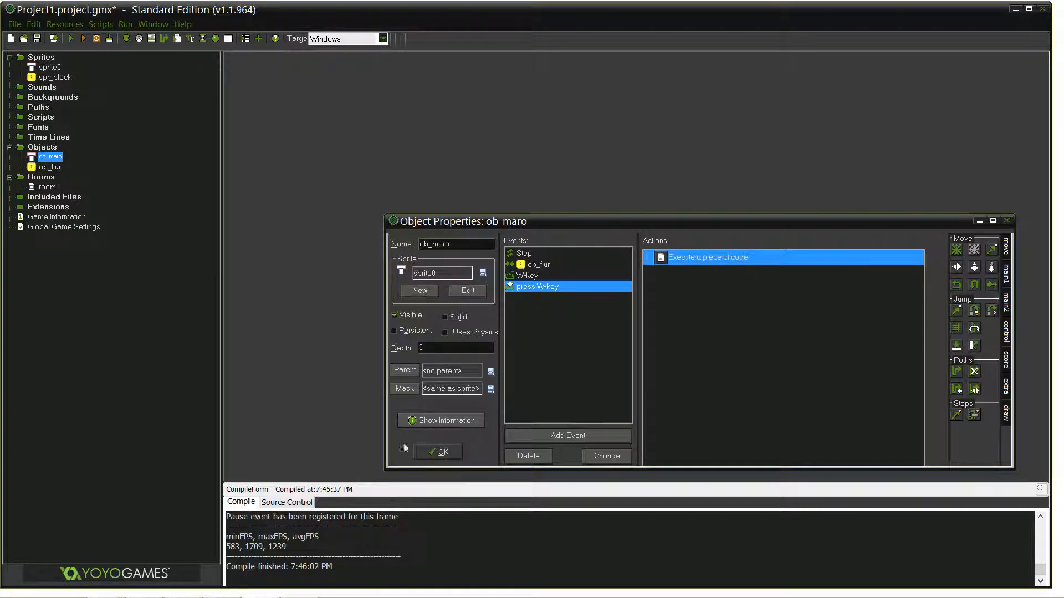
{"action": "left_click", "coordinate": [437, 451]}
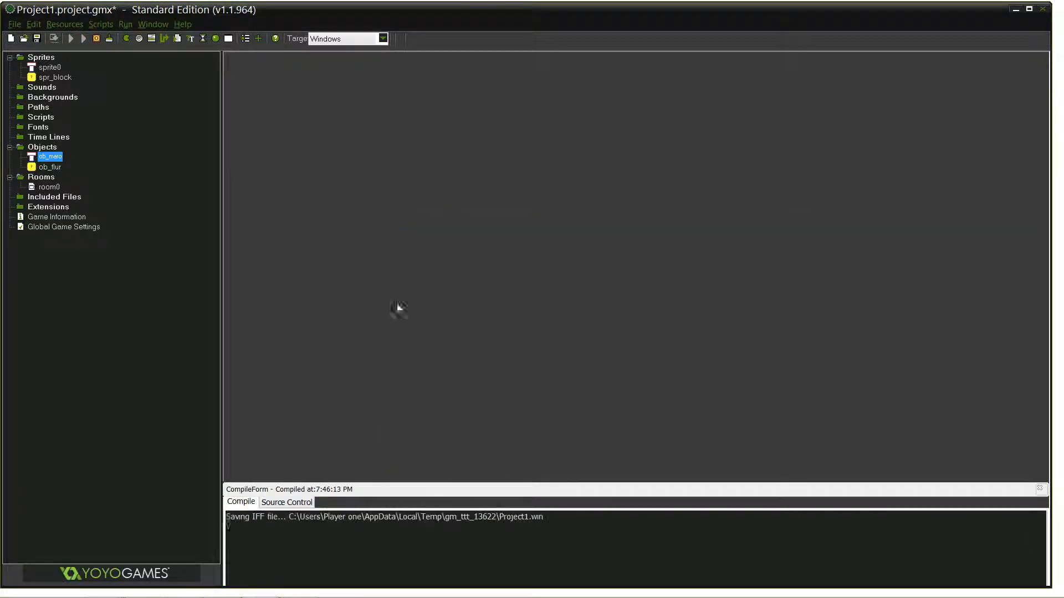
{"action": "left_click", "coordinate": [83, 37]}
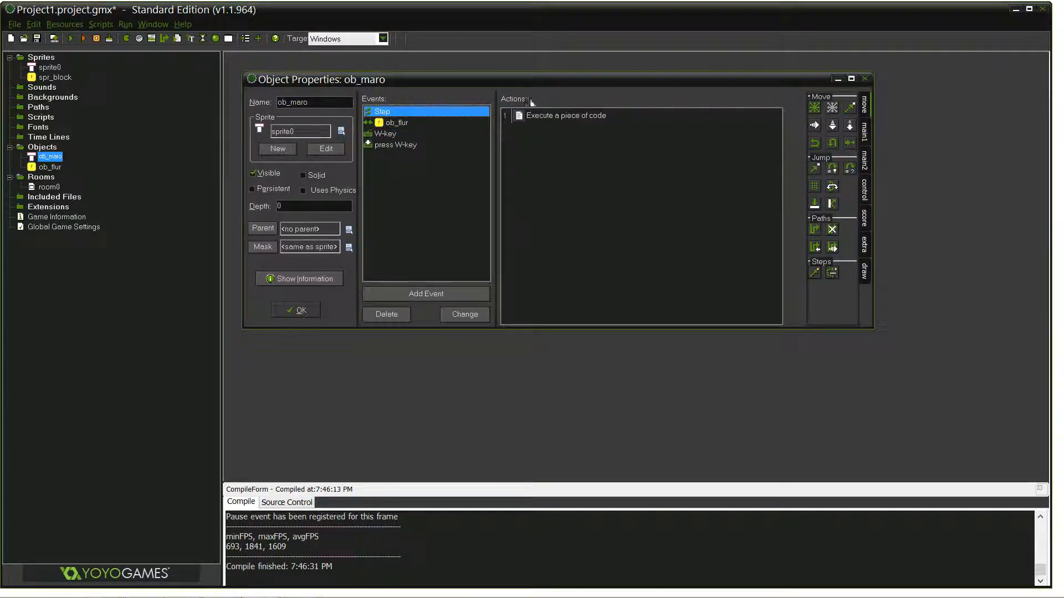
Edit the vspeed value in ob_maro's W-key hold code and run the game to test it
{"action": "left_click", "coordinate": [395, 123]}
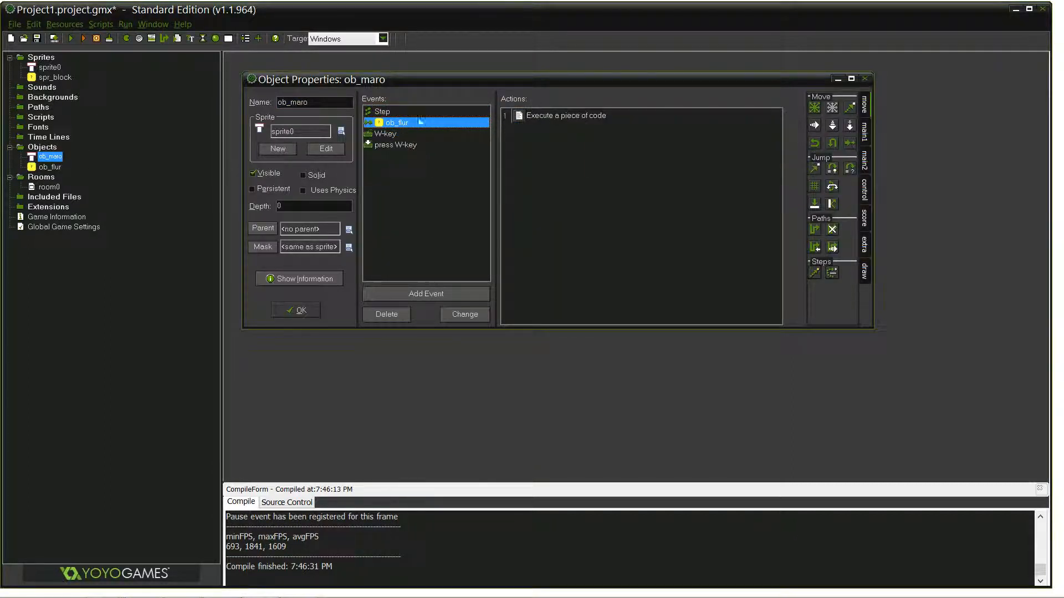
{"action": "left_click", "coordinate": [385, 134]}
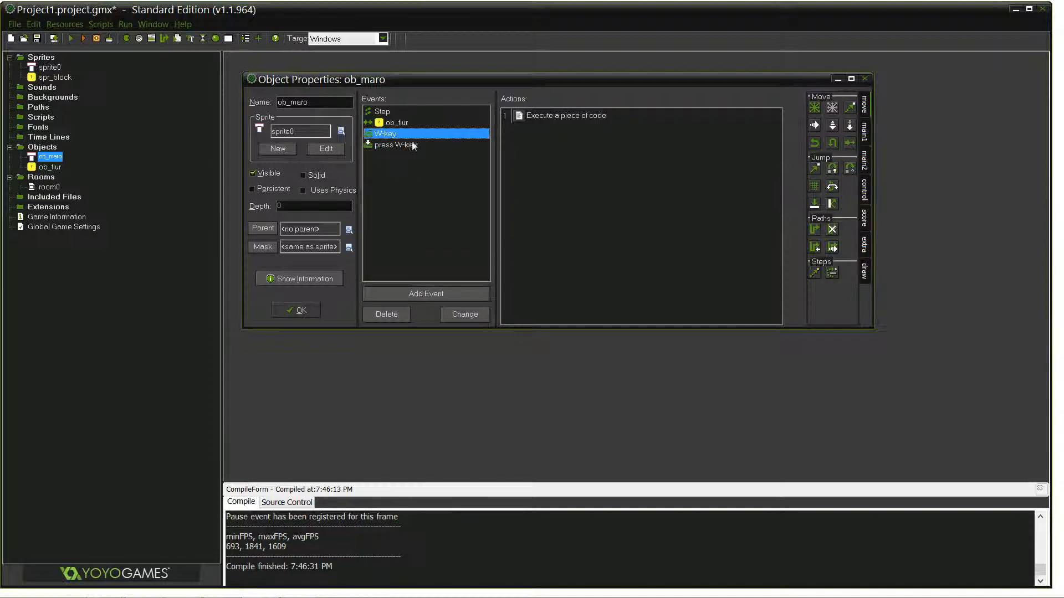
{"action": "mouse_move", "coordinate": [426, 134]}
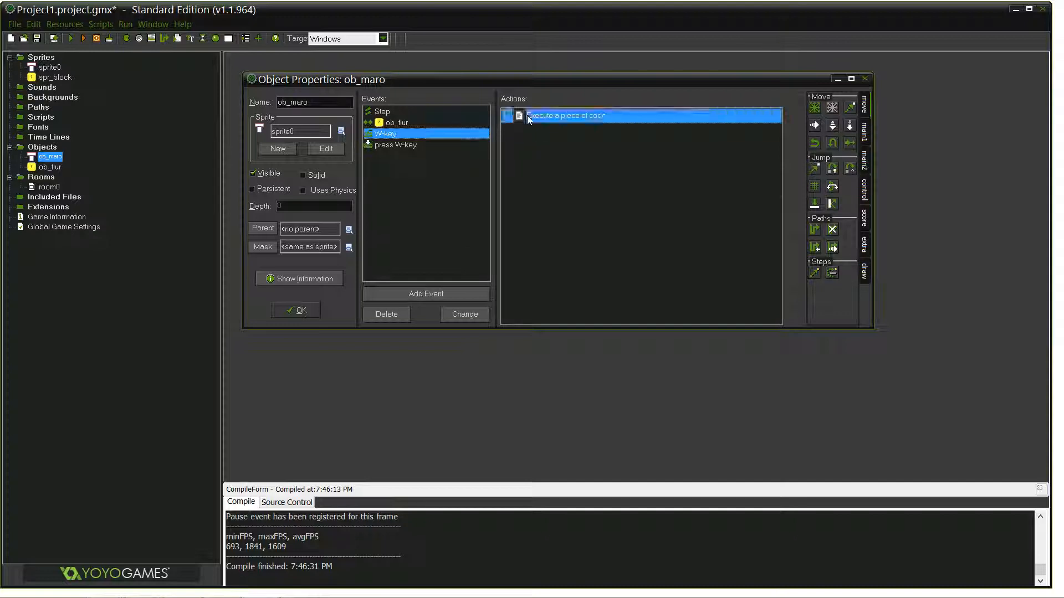
{"action": "double_click", "coordinate": [566, 115]}
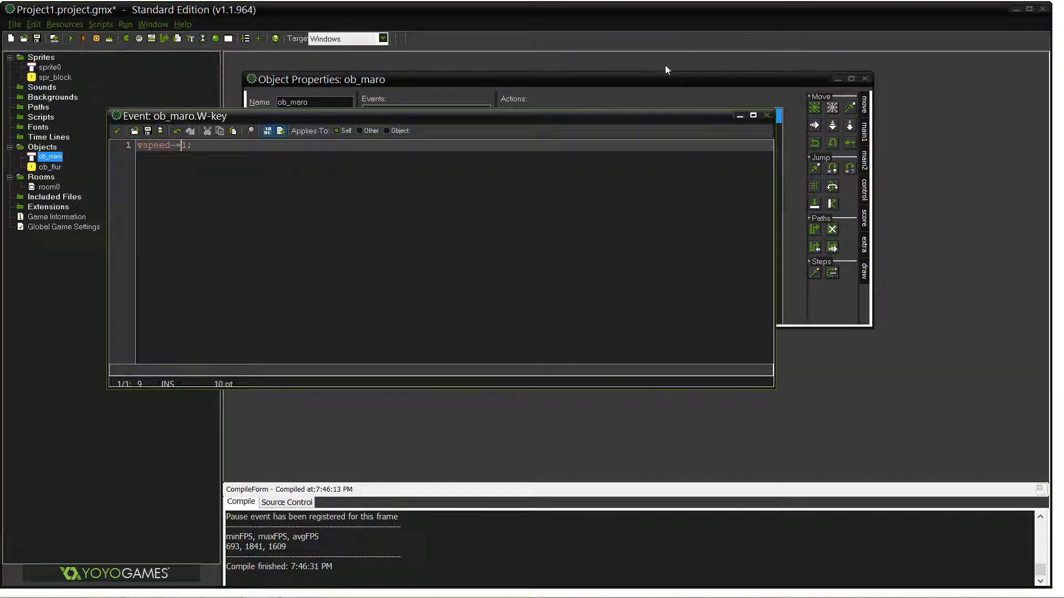
{"action": "key", "text": "Backspace"}
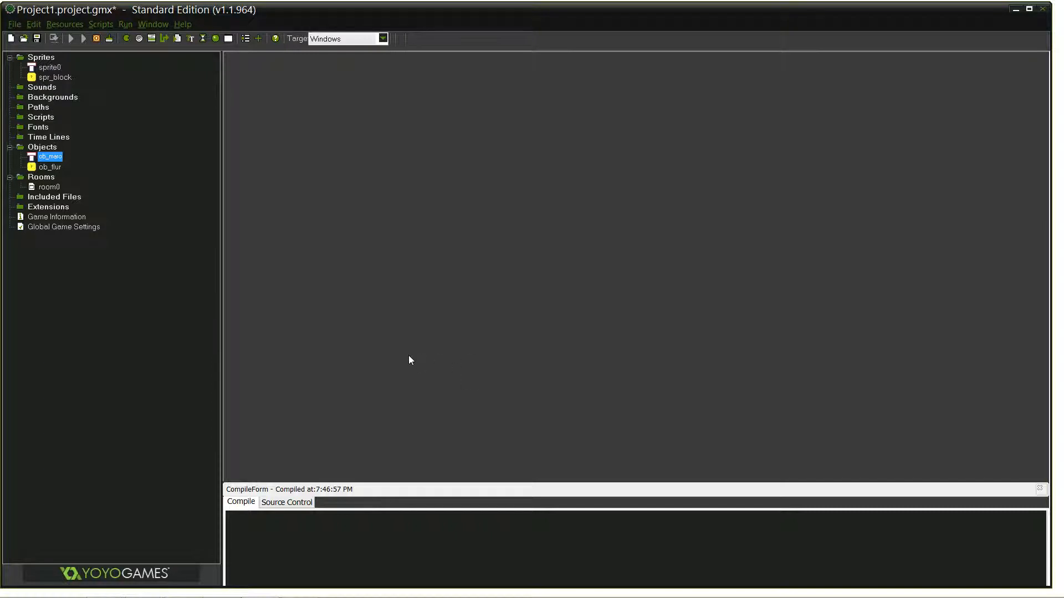
{"action": "left_click", "coordinate": [71, 38]}
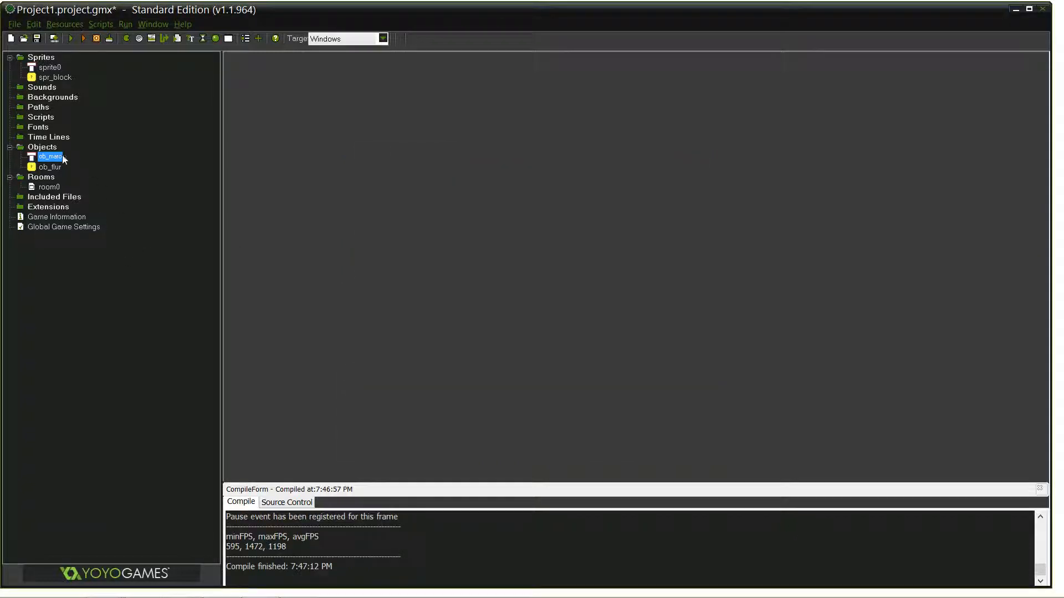
Recheck ob_maro's W-key hold jump code, then run the game again to test the jump
{"action": "double_click", "coordinate": [50, 157]}
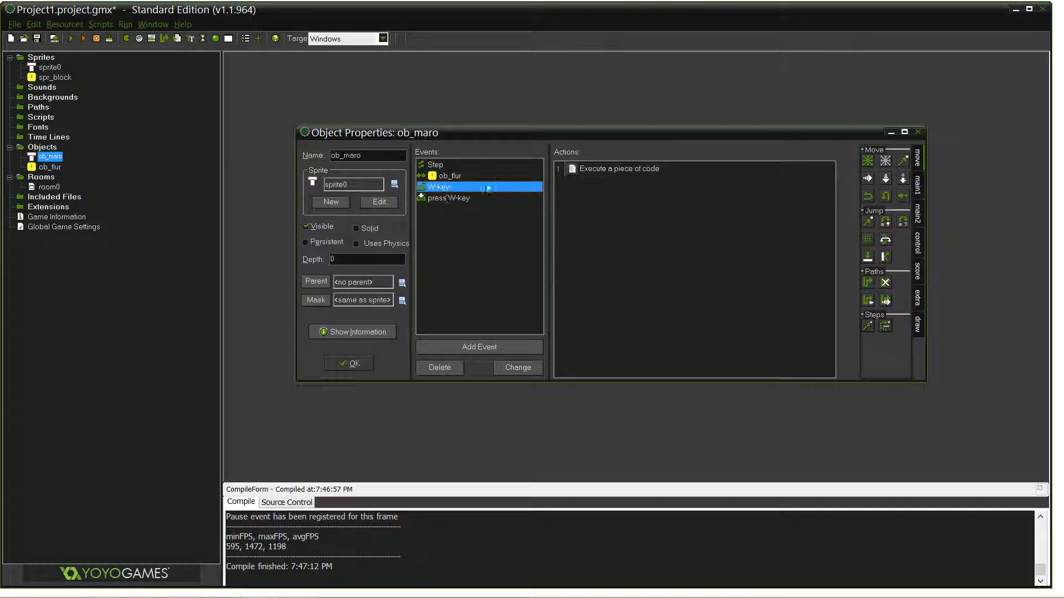
{"action": "double_click", "coordinate": [618, 168]}
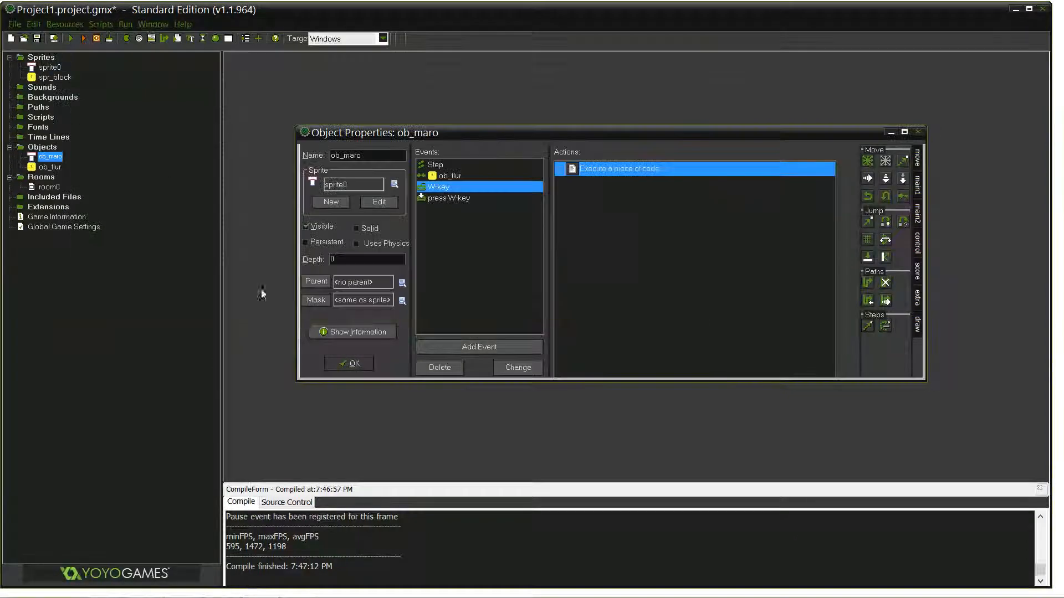
{"action": "left_click", "coordinate": [348, 363]}
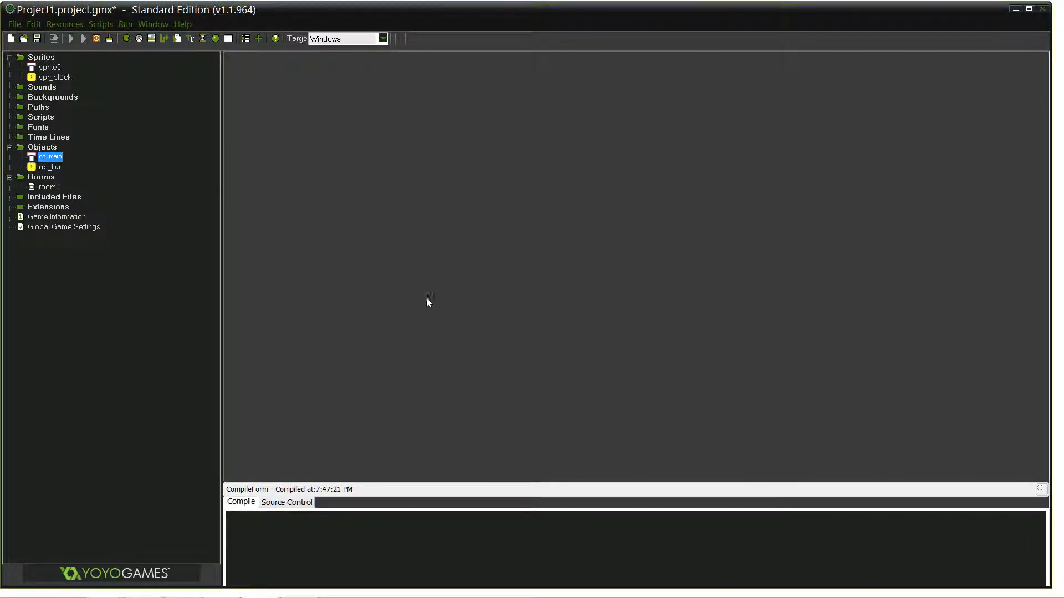
{"action": "left_click", "coordinate": [83, 38]}
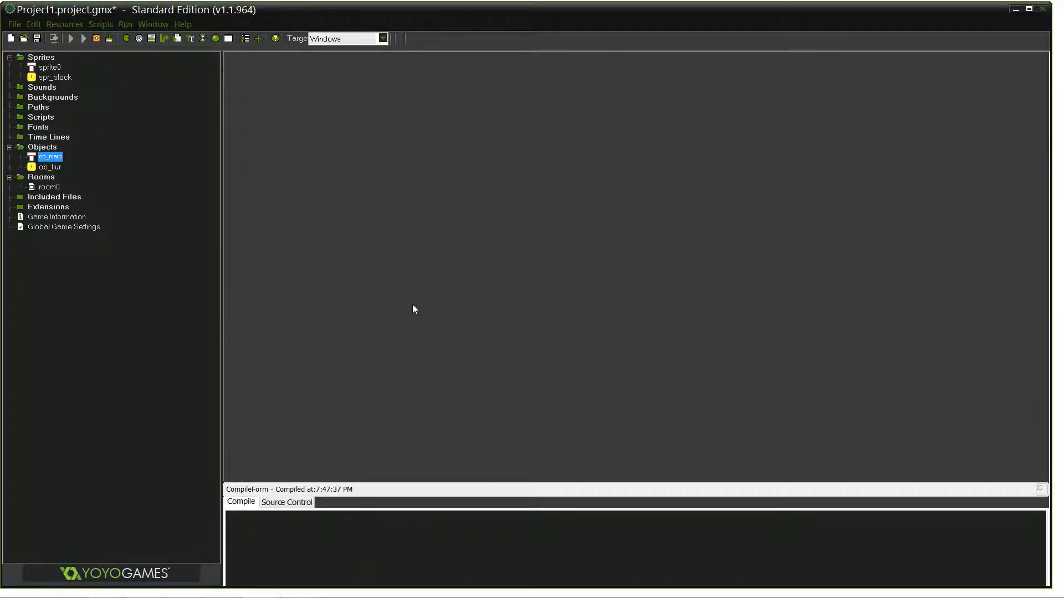
{"action": "left_click", "coordinate": [71, 38]}
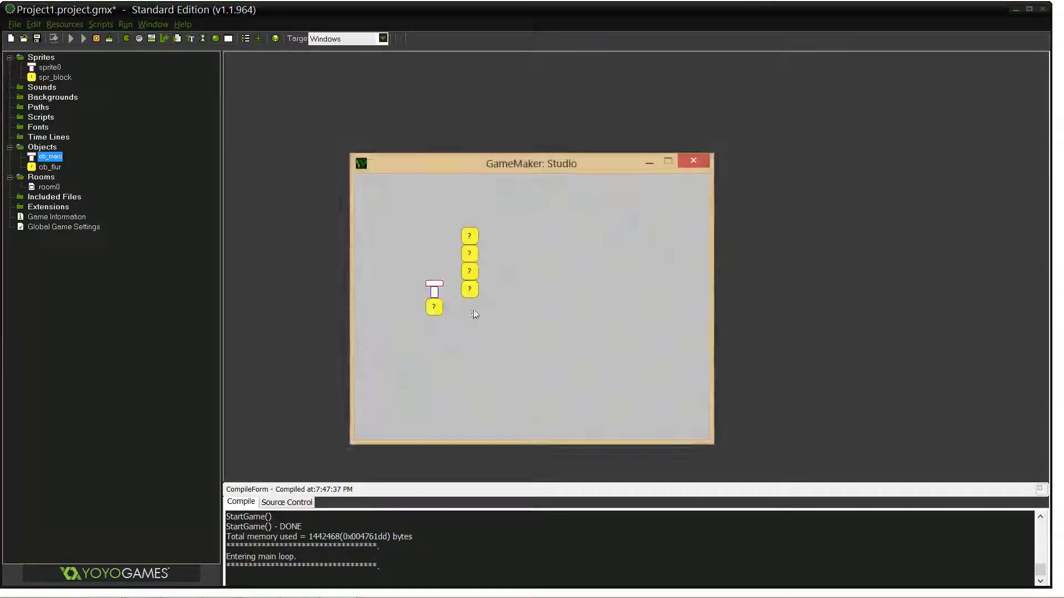